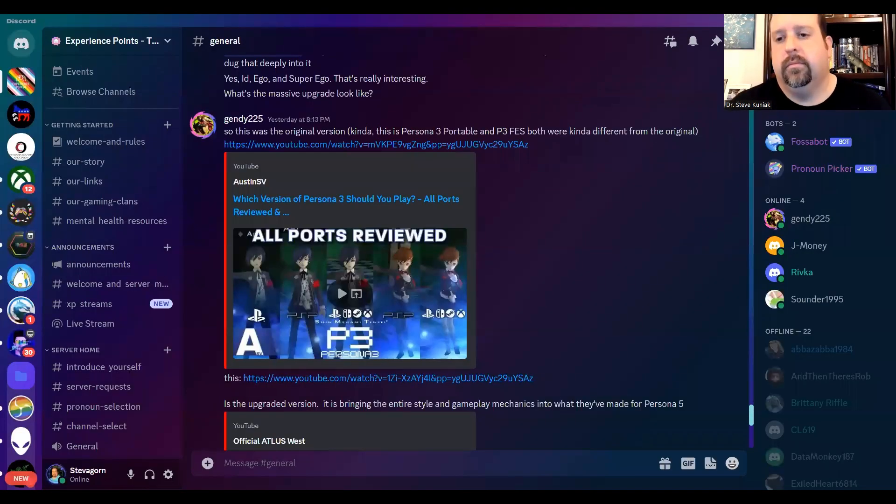
mouse_move(541, 94)
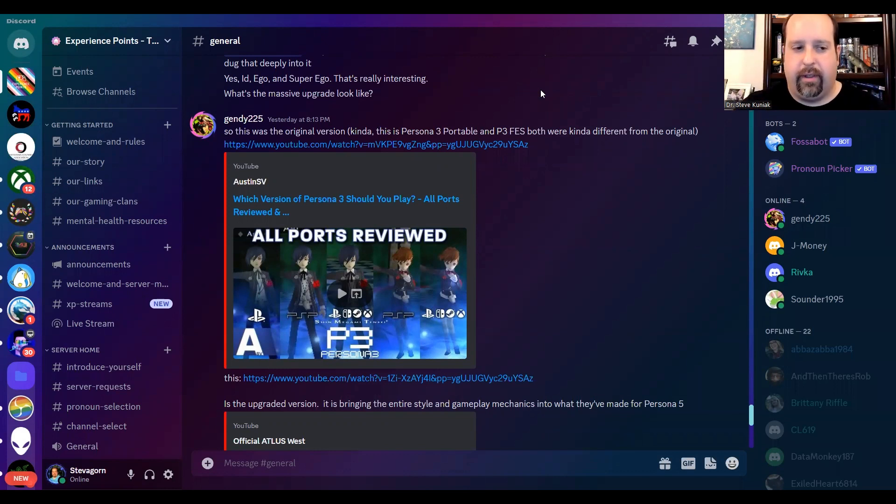
mouse_move(319, 106)
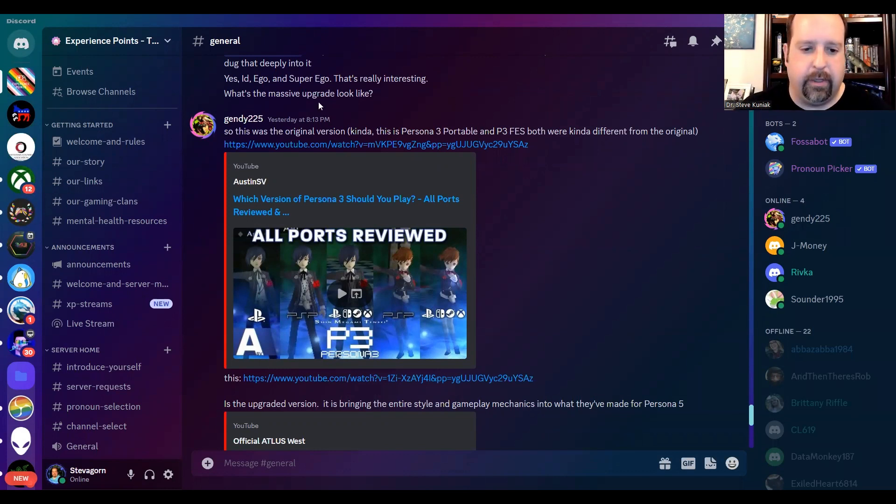
mouse_move(597, 306)
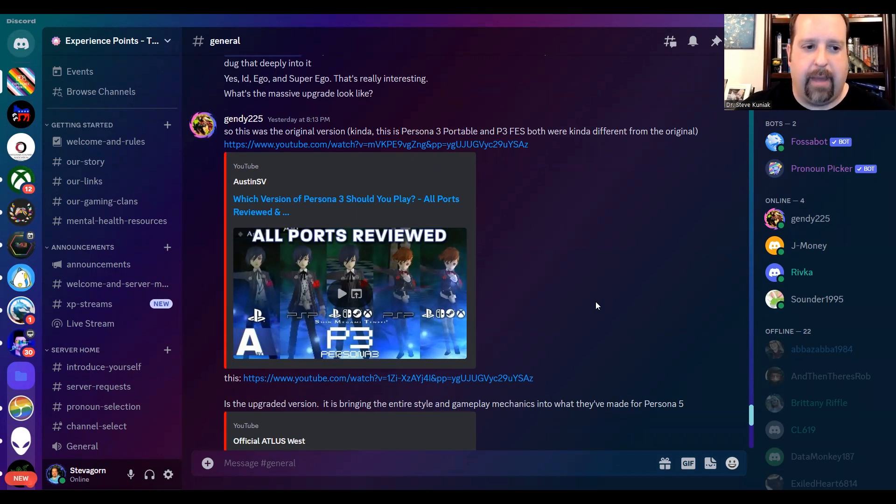
mouse_move(607, 288)
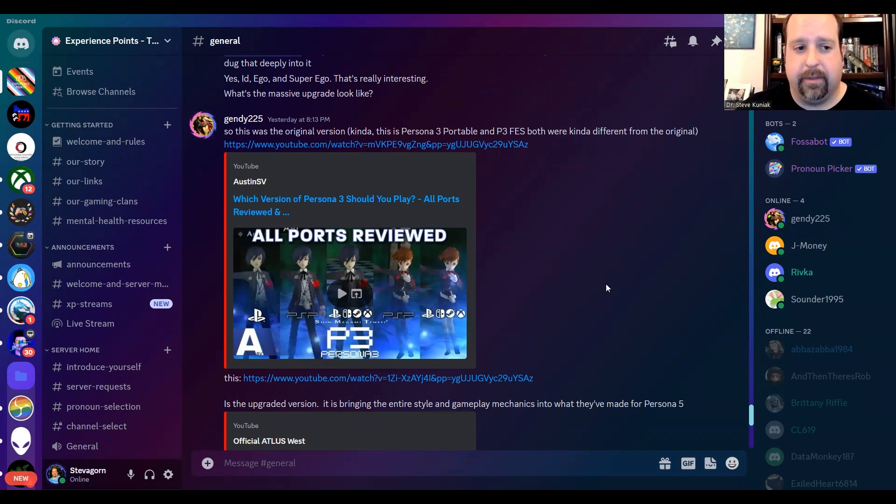
mouse_move(704, 153)
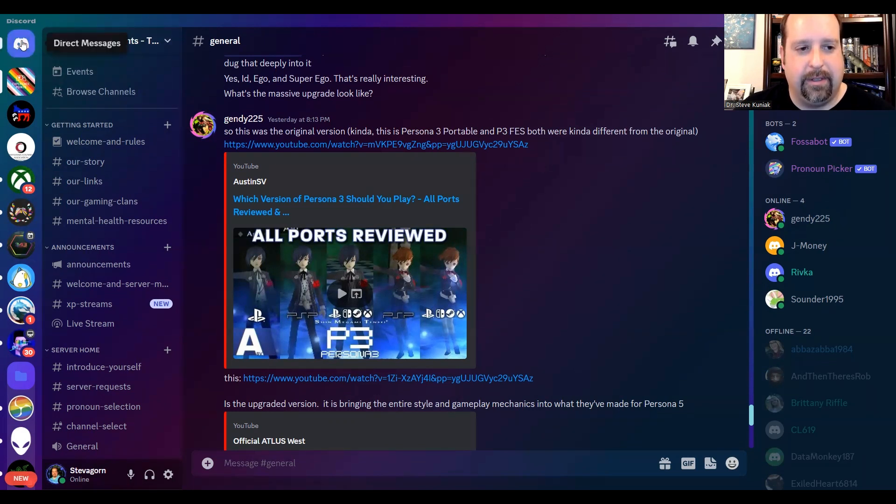
Step: Go to Direct Messages and show the Friends list with three friends online
click(21, 43)
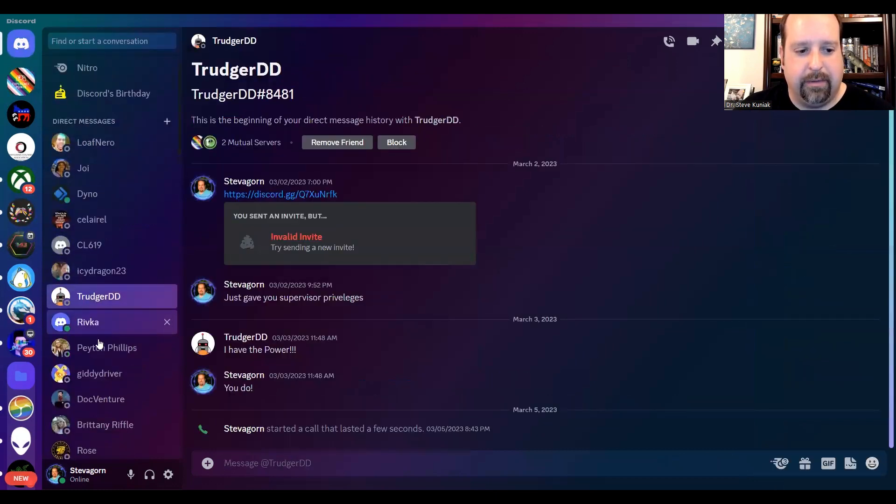
scroll(up, 3)
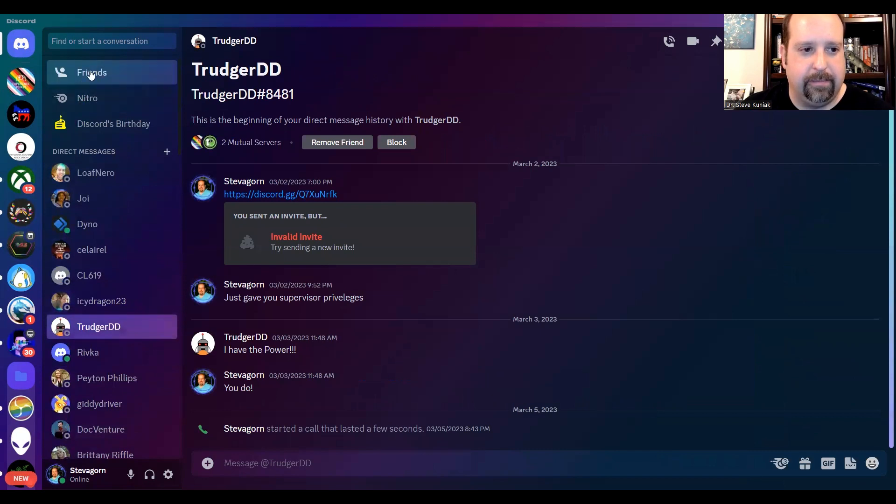
click(92, 72)
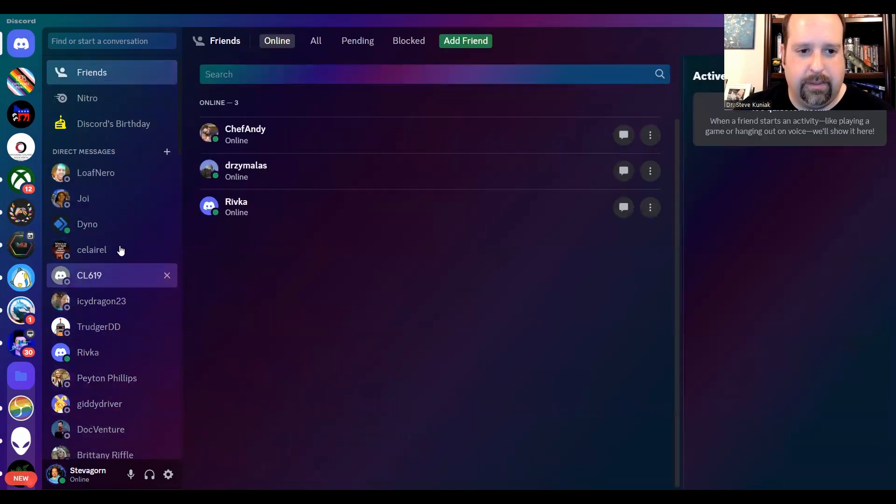
scroll(down, 3)
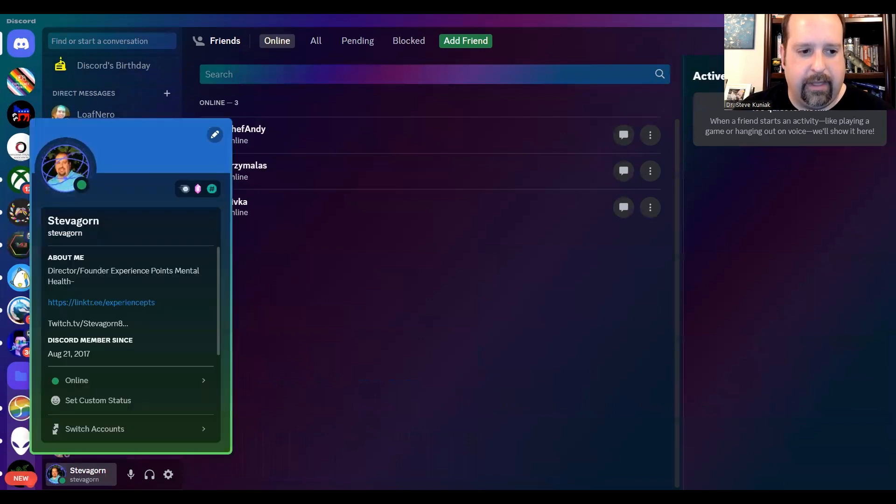
mouse_move(117, 293)
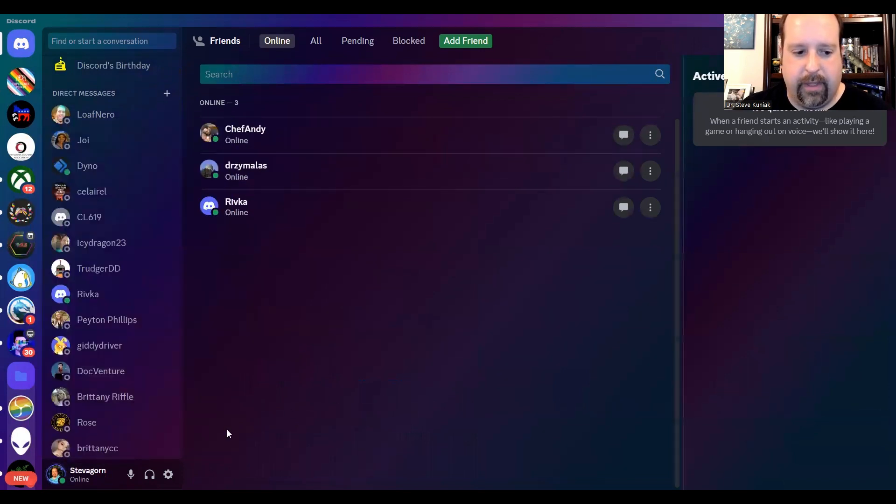
Step: Open My Account settings and scroll through account details, password and two-factor authentication
click(168, 474)
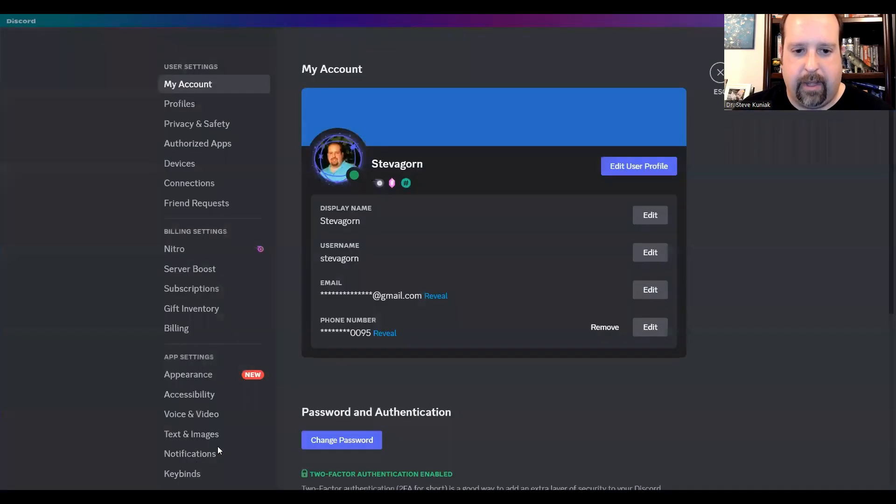
scroll(down, 3)
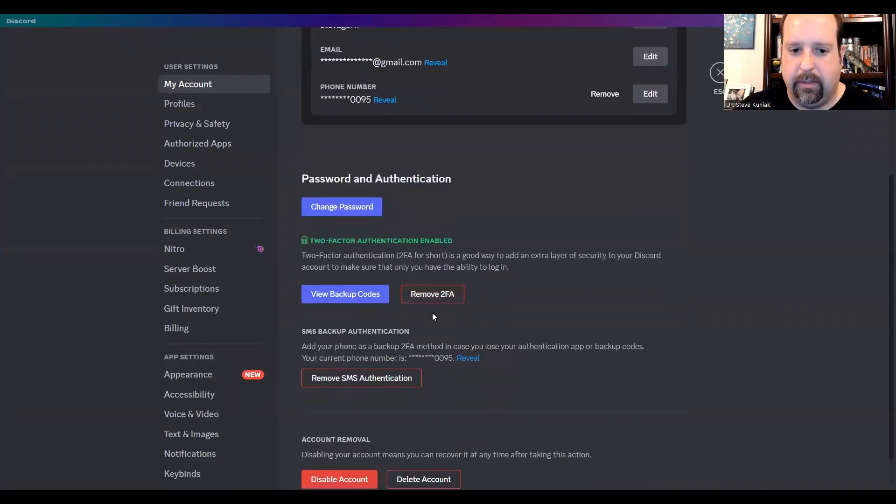
scroll(up, 3)
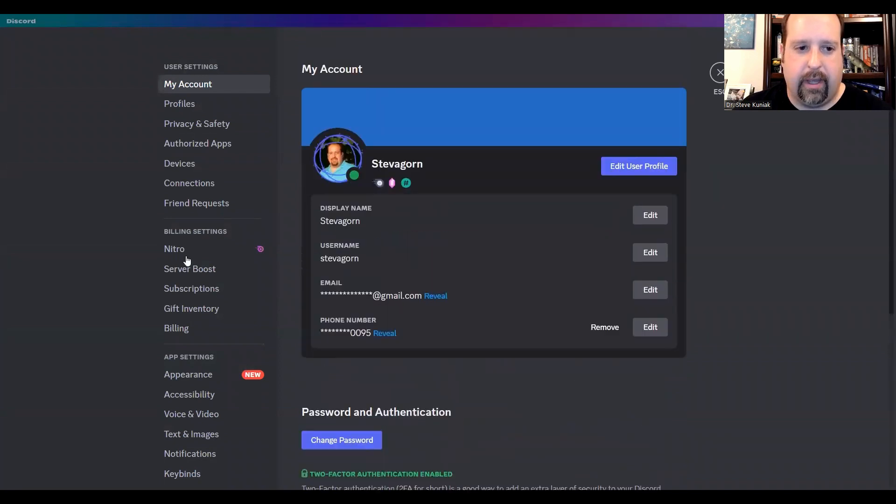
mouse_move(578, 65)
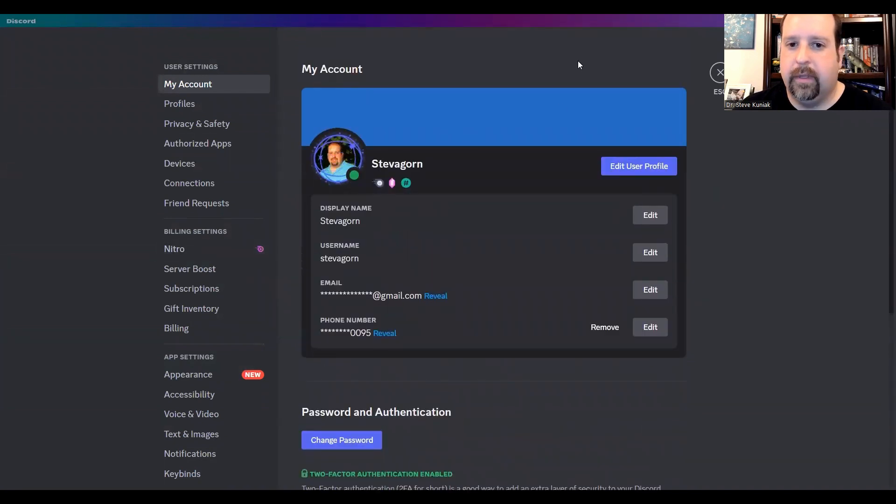
mouse_move(502, 64)
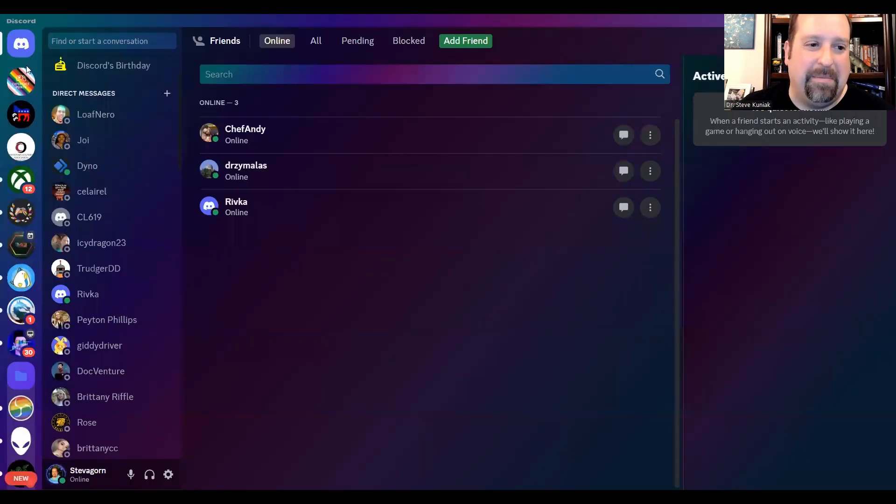
mouse_move(21, 44)
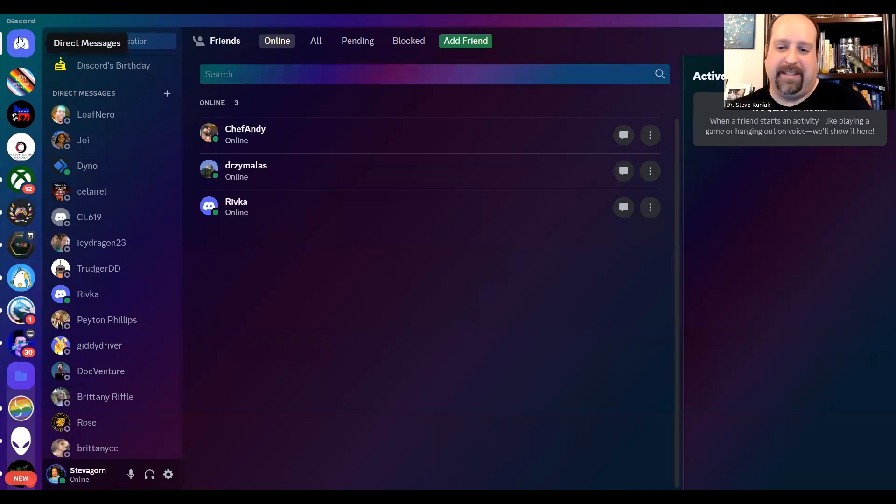
mouse_move(20, 79)
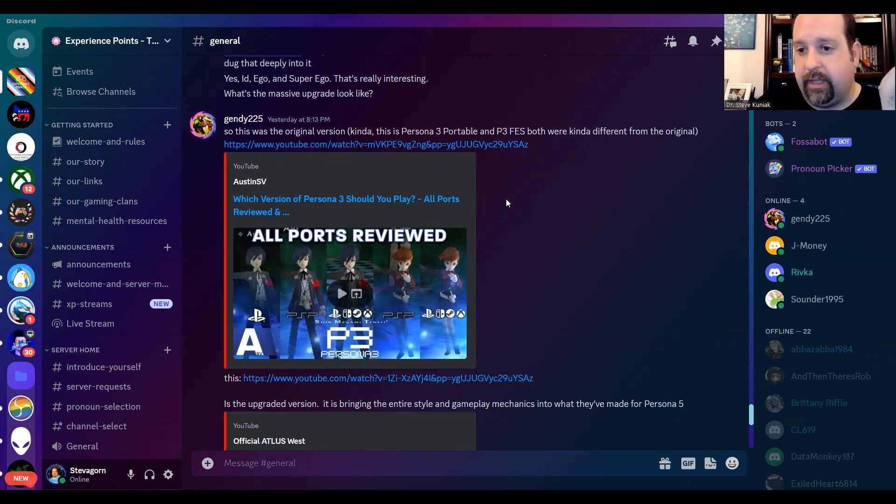
mouse_move(456, 229)
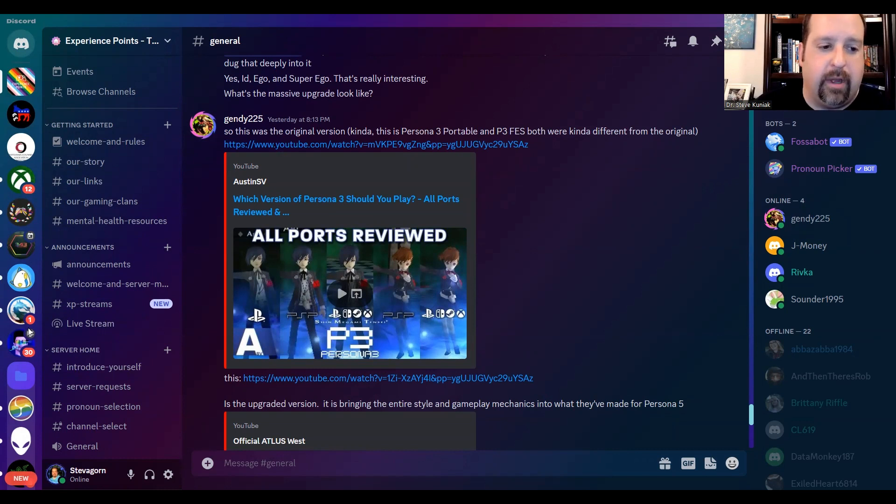
mouse_move(21, 246)
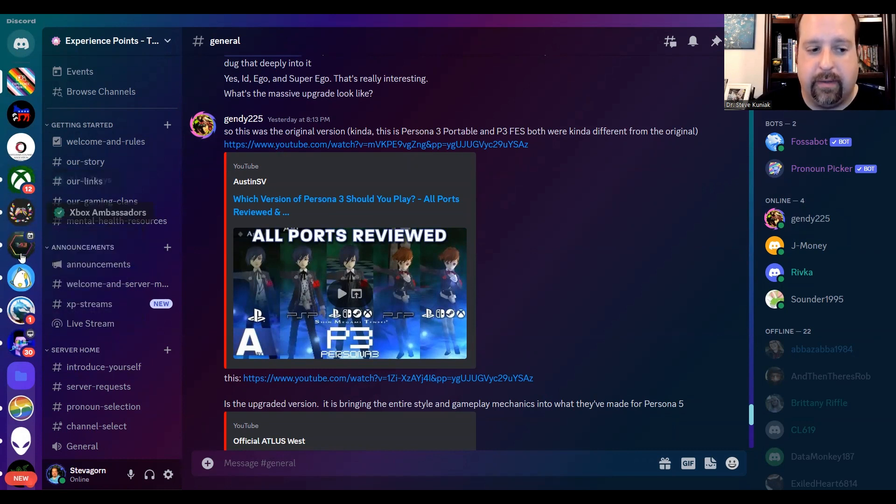
mouse_move(21, 375)
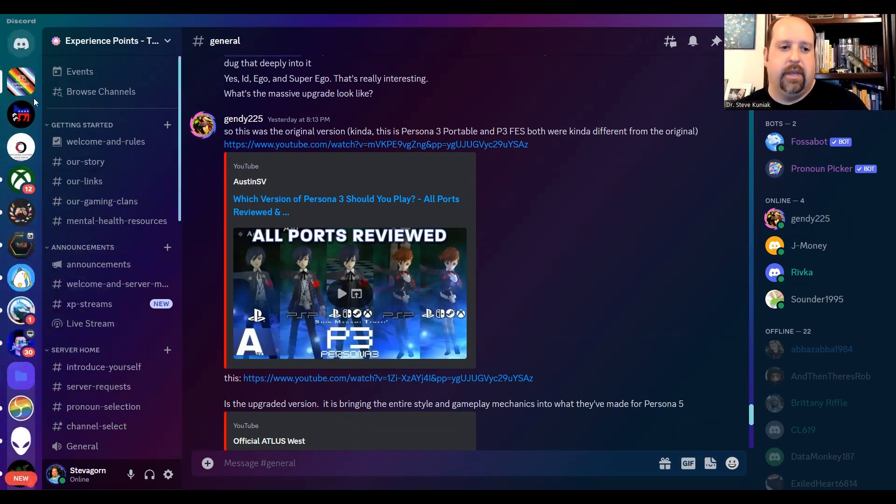
mouse_move(22, 83)
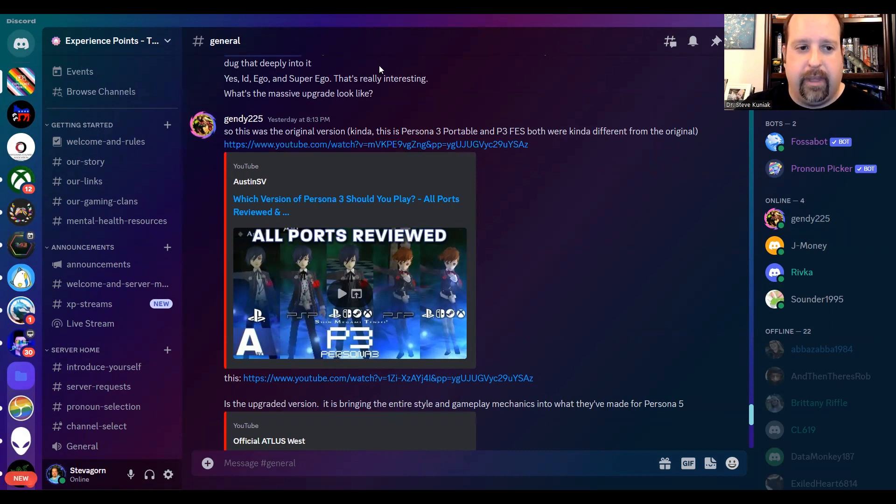
mouse_move(520, 201)
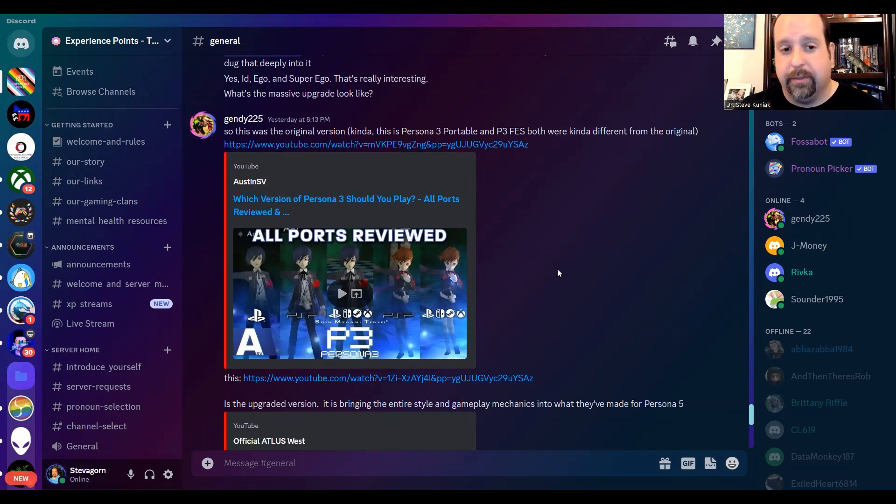
mouse_move(458, 228)
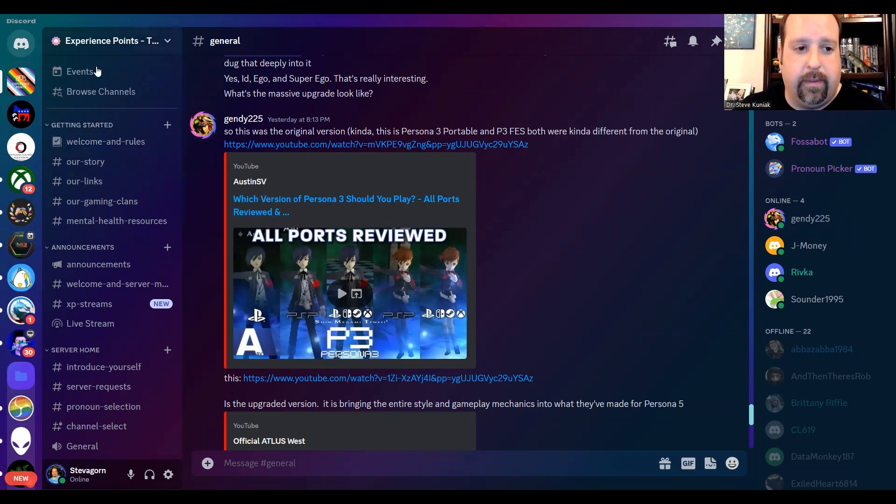
mouse_move(21, 181)
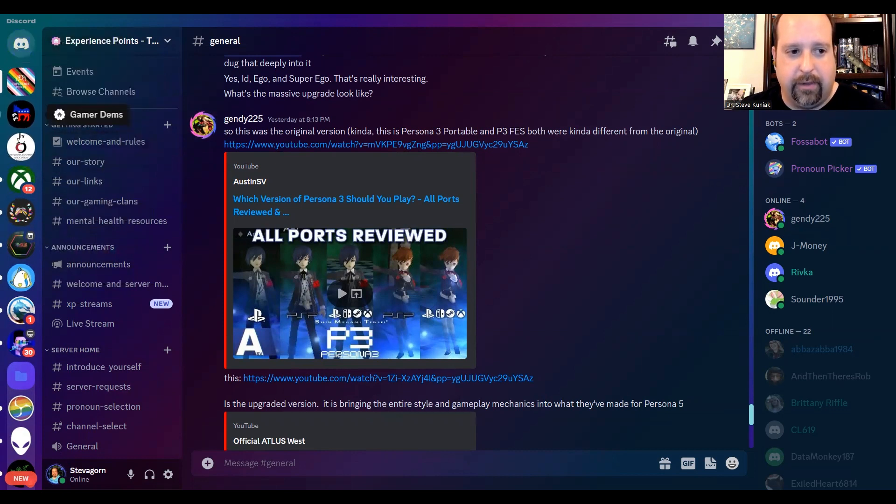
mouse_move(103, 68)
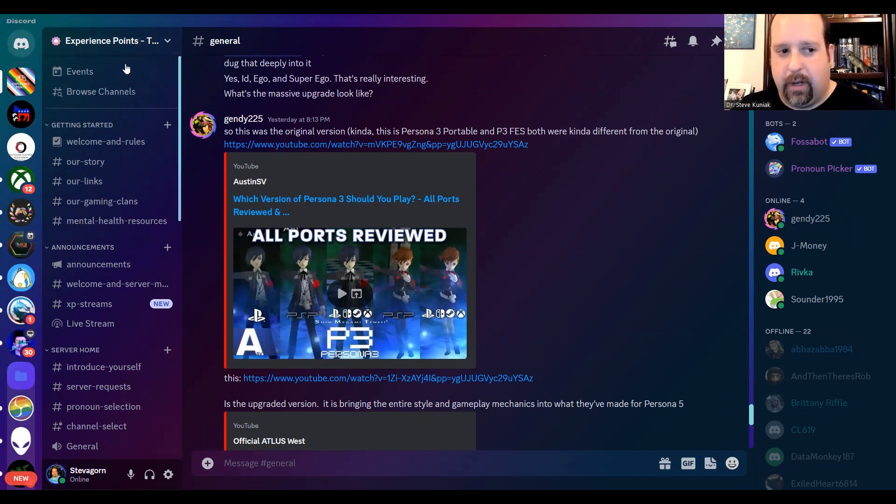
mouse_move(3, 83)
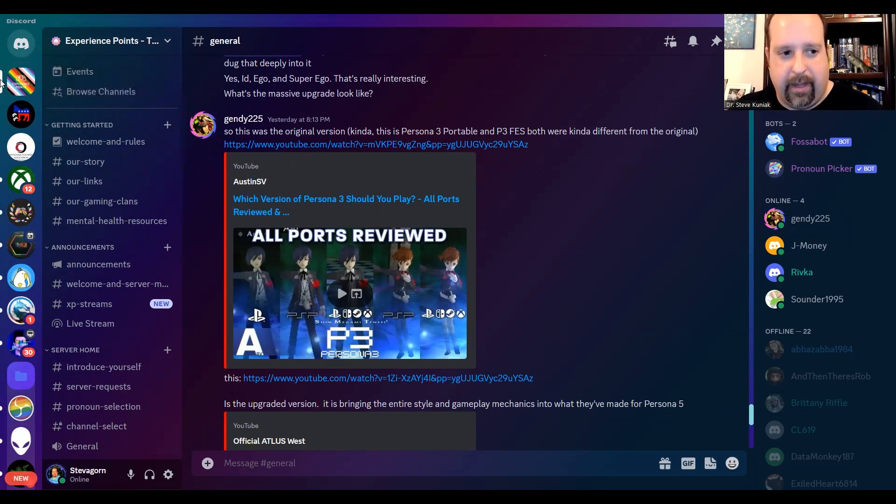
mouse_move(3, 185)
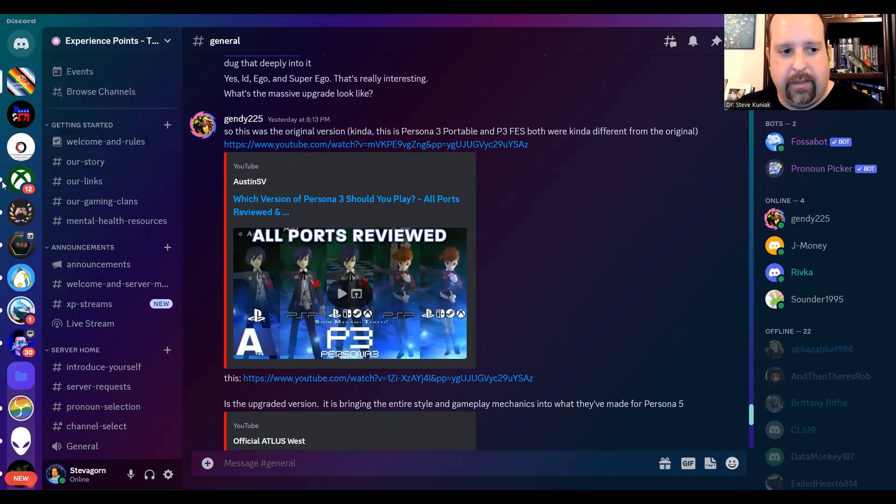
mouse_move(2, 250)
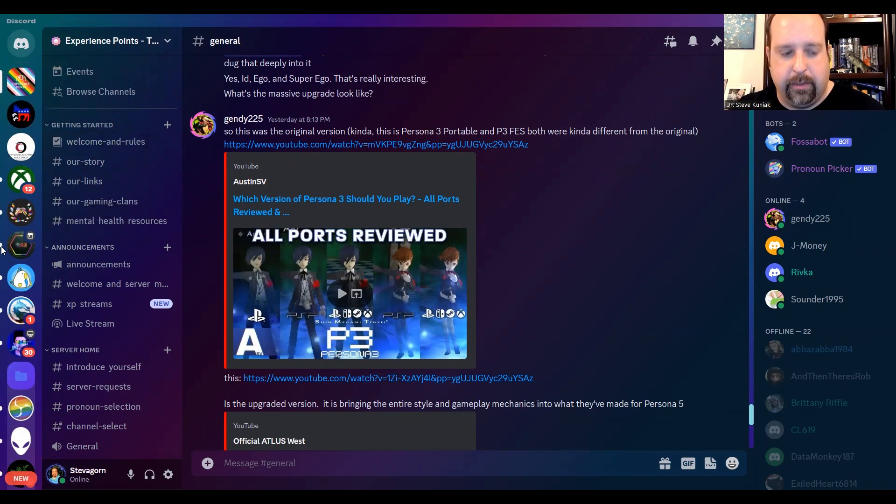
mouse_move(6, 147)
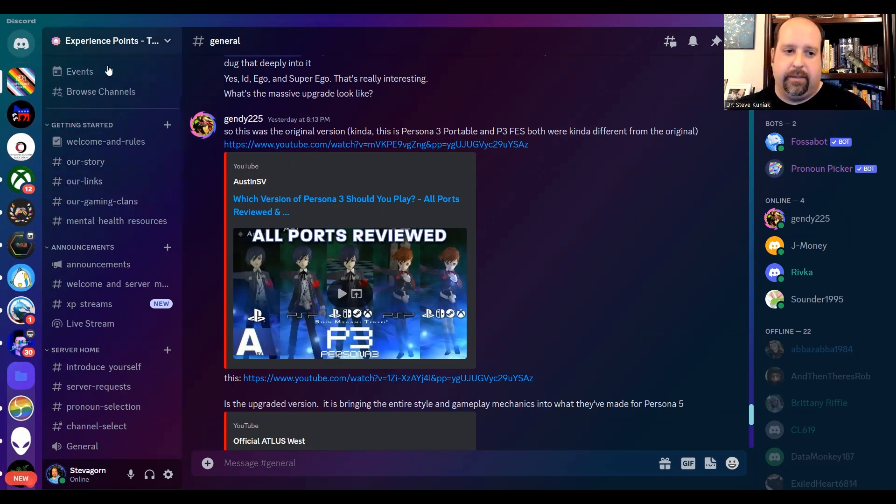
mouse_move(101, 106)
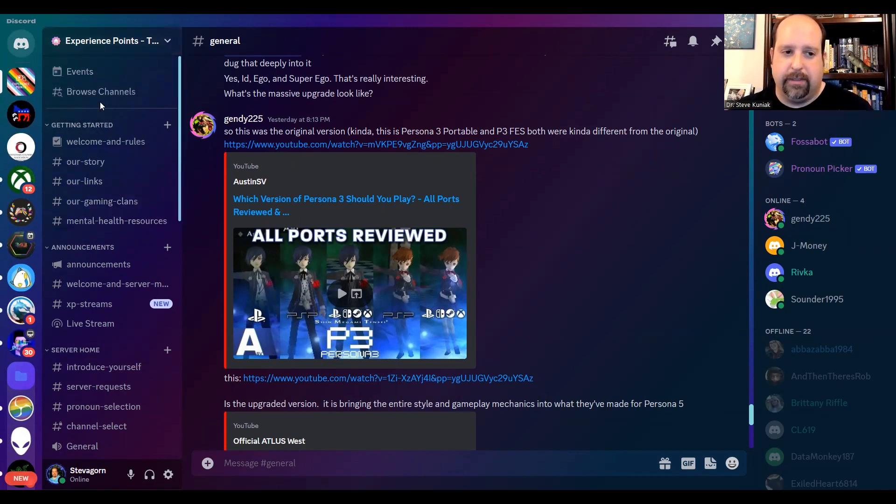
mouse_move(92, 125)
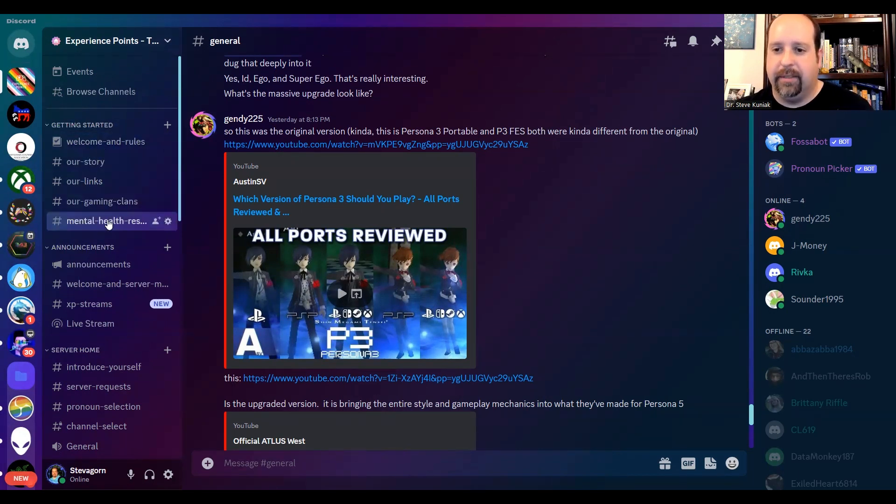
mouse_move(132, 130)
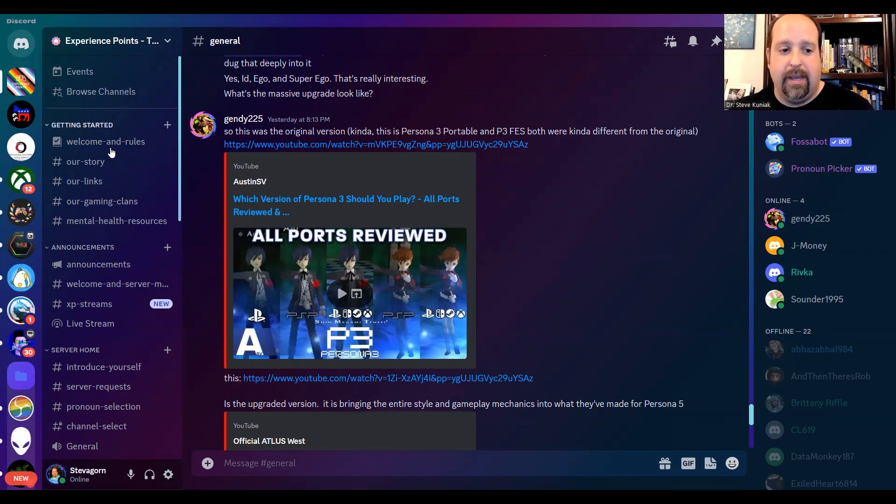
mouse_move(47, 127)
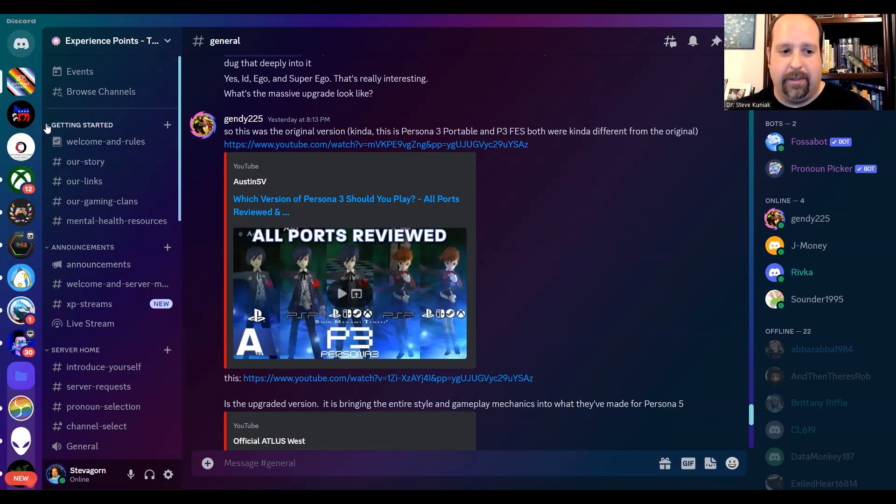
click(82, 124)
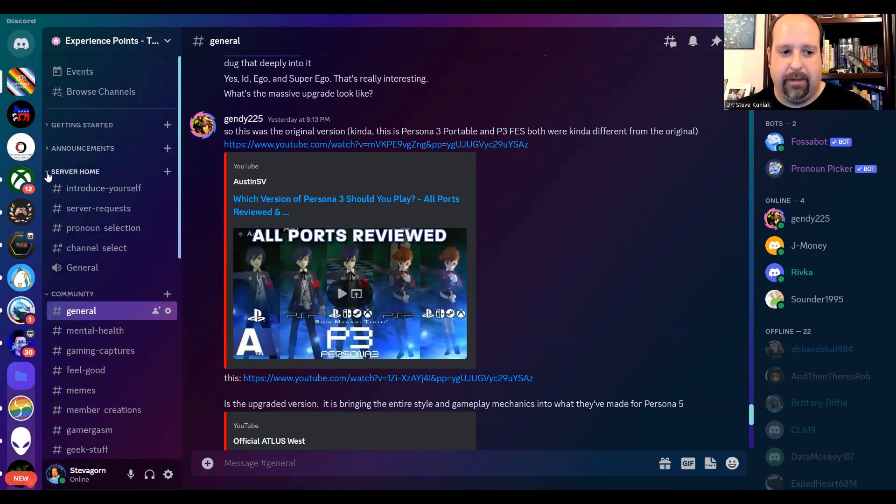
click(82, 125)
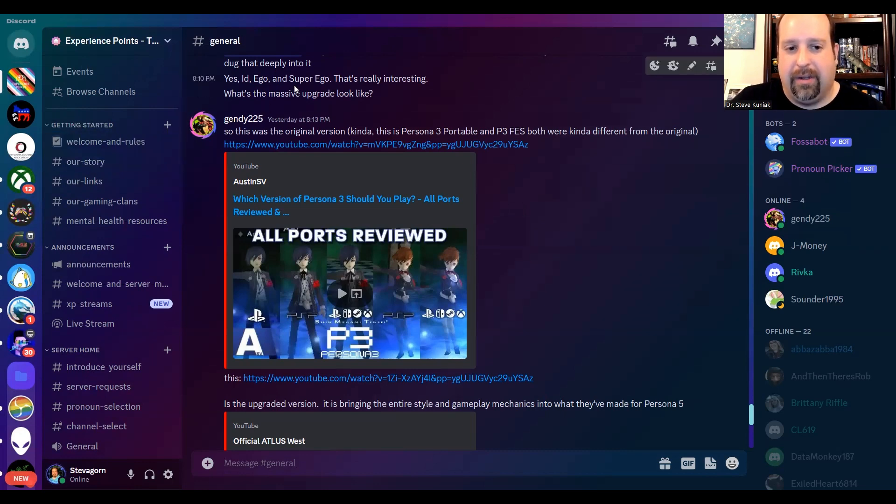
scroll(up, 3)
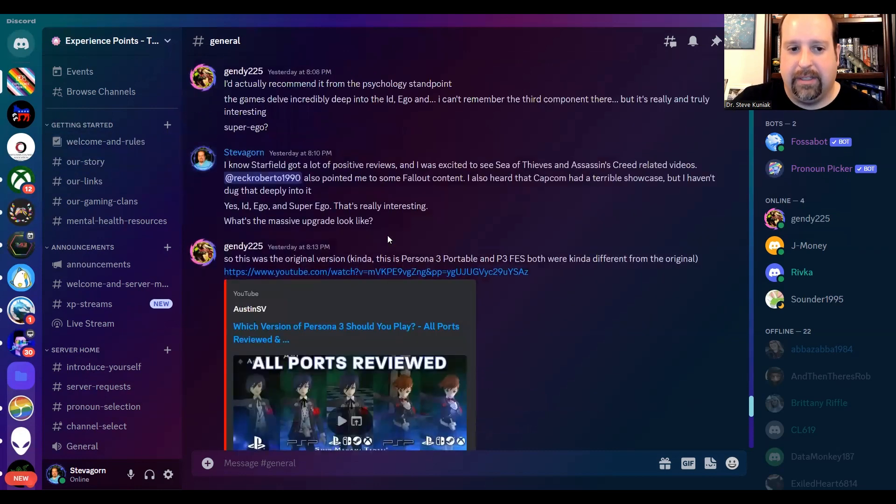
scroll(up, 3)
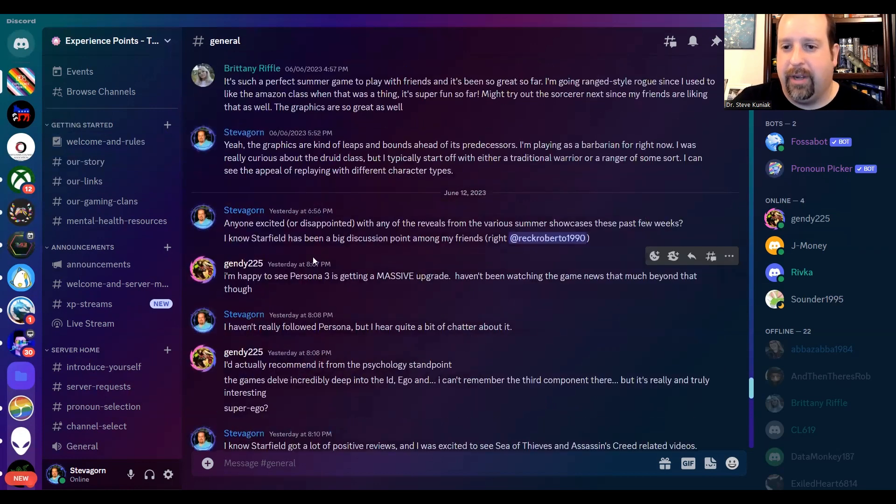
scroll(up, 3)
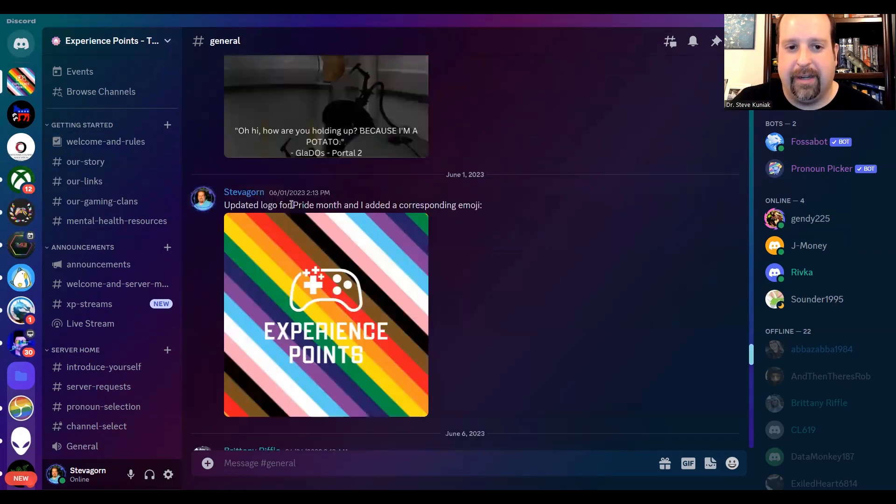
scroll(up, 3)
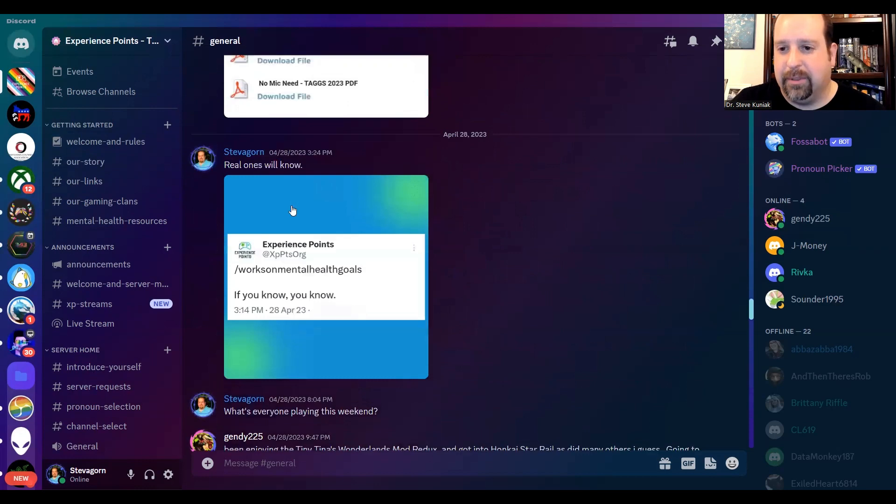
scroll(down, 3)
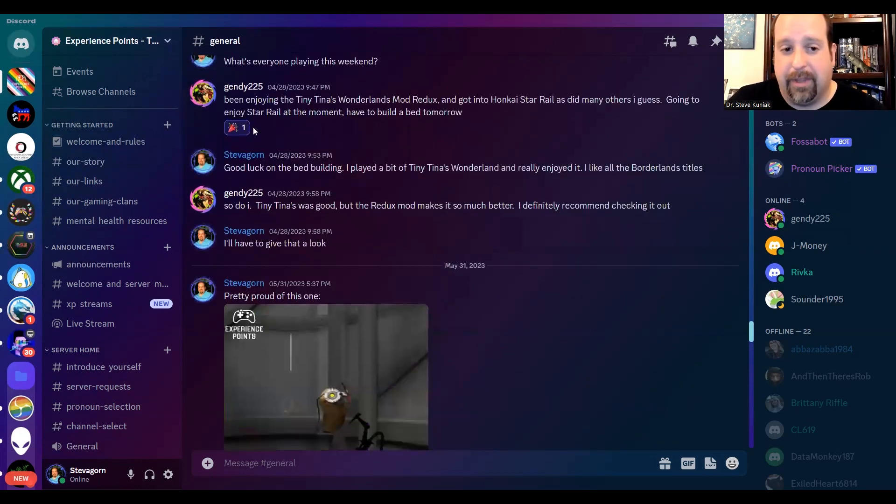
scroll(down, 3)
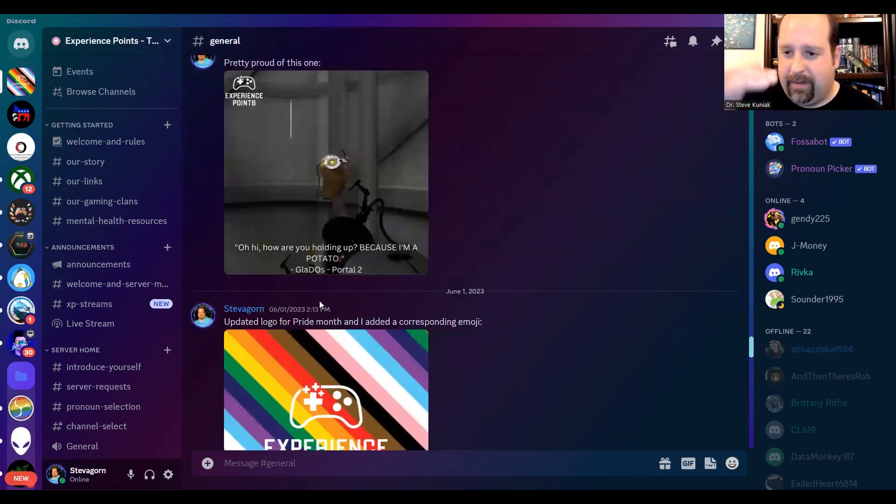
scroll(down, 3)
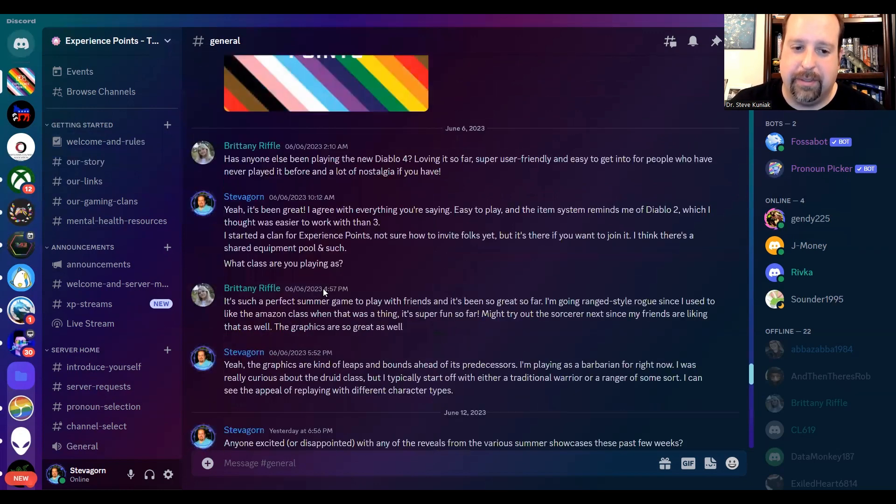
scroll(down, 3)
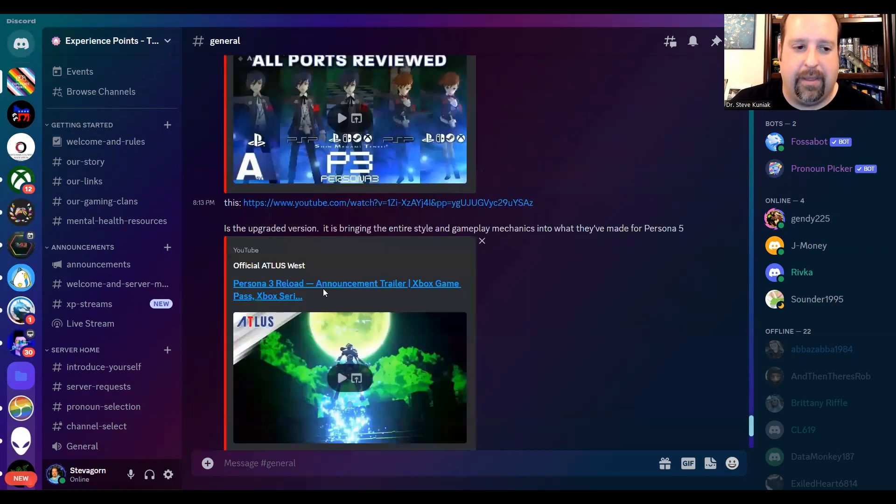
scroll(down, 3)
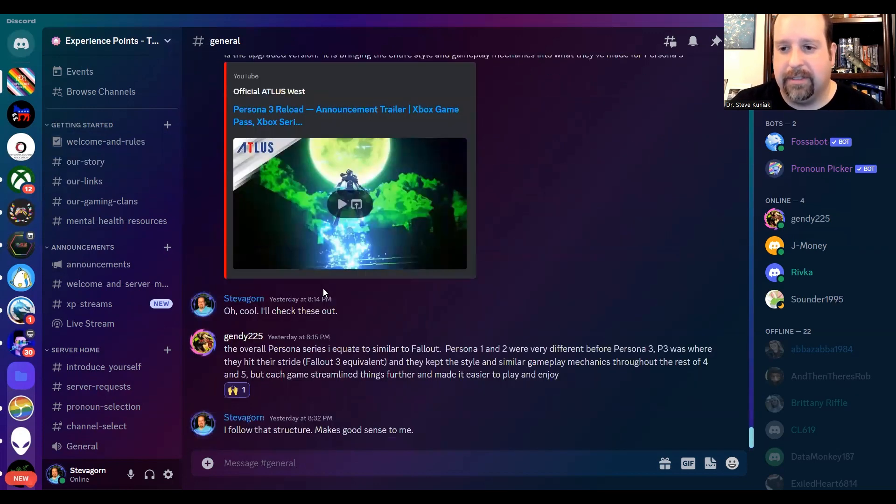
mouse_move(293, 303)
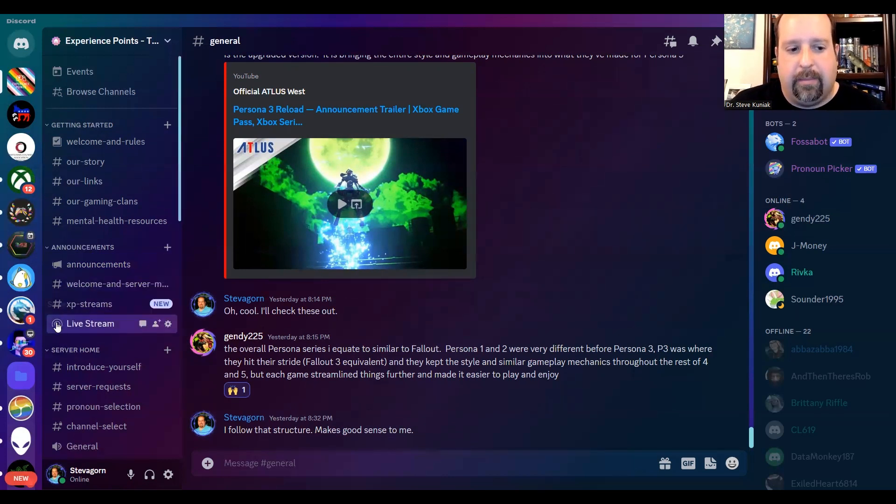
mouse_move(57, 325)
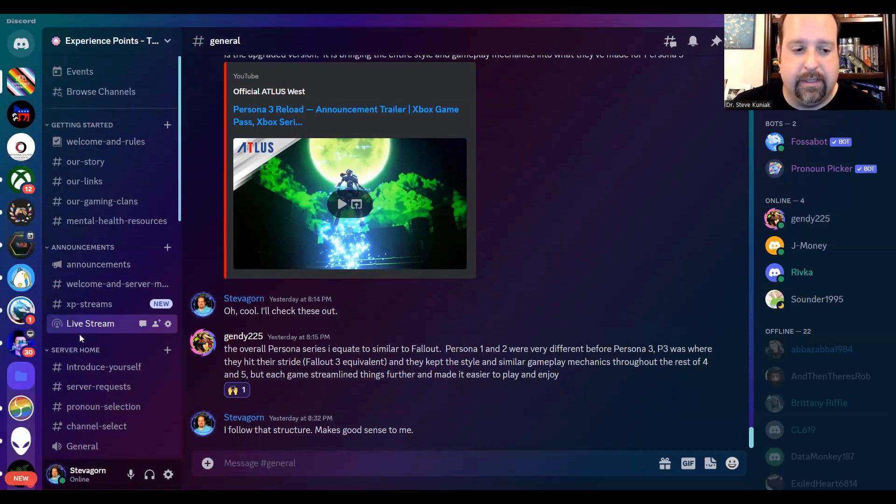
scroll(down, 3)
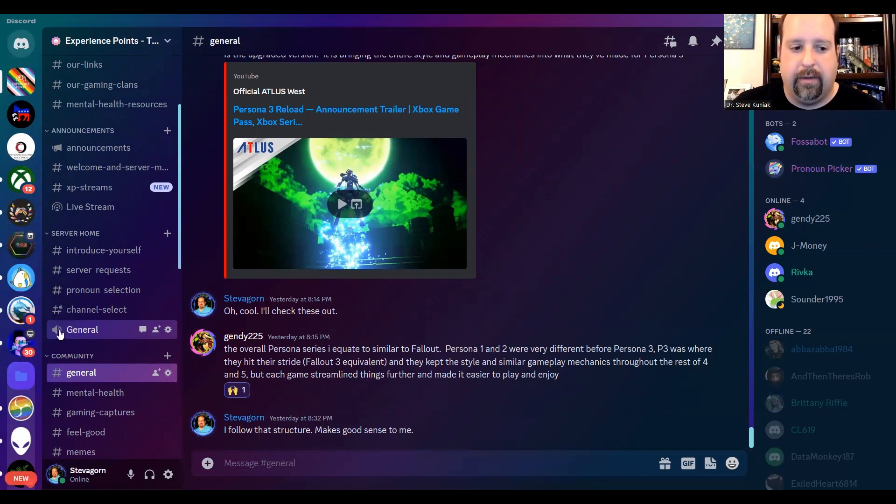
scroll(down, 3)
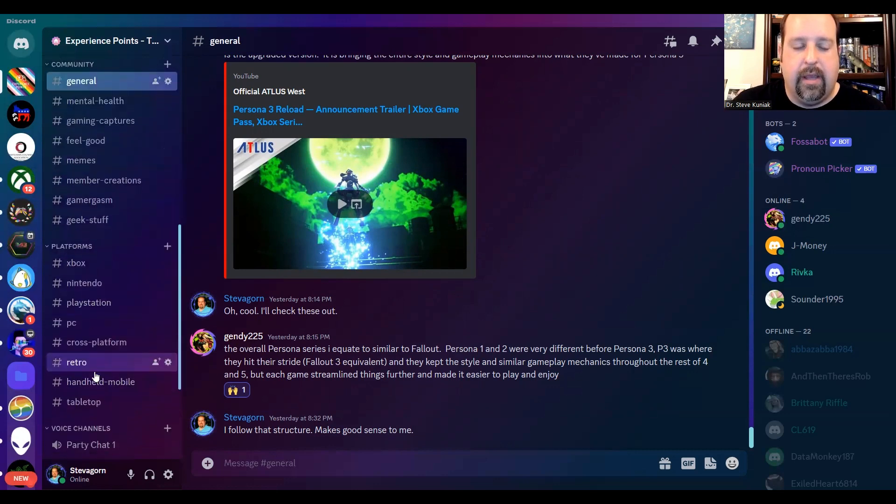
scroll(up, 3)
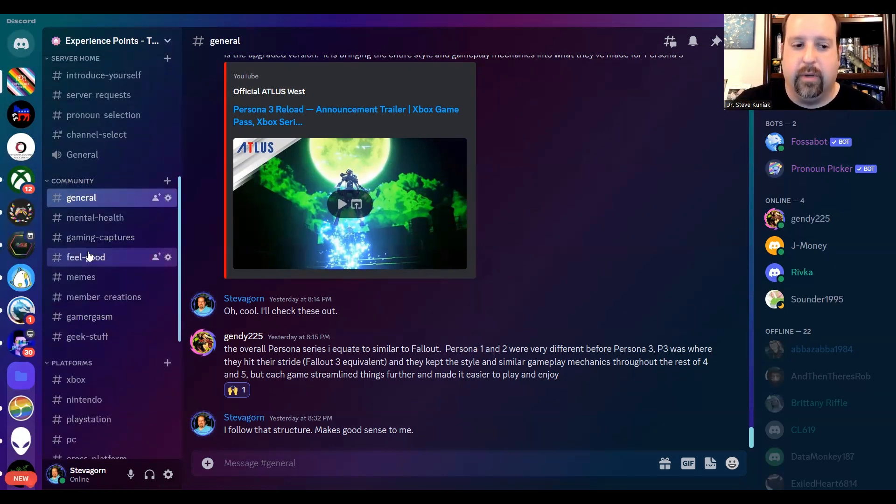
mouse_move(81, 276)
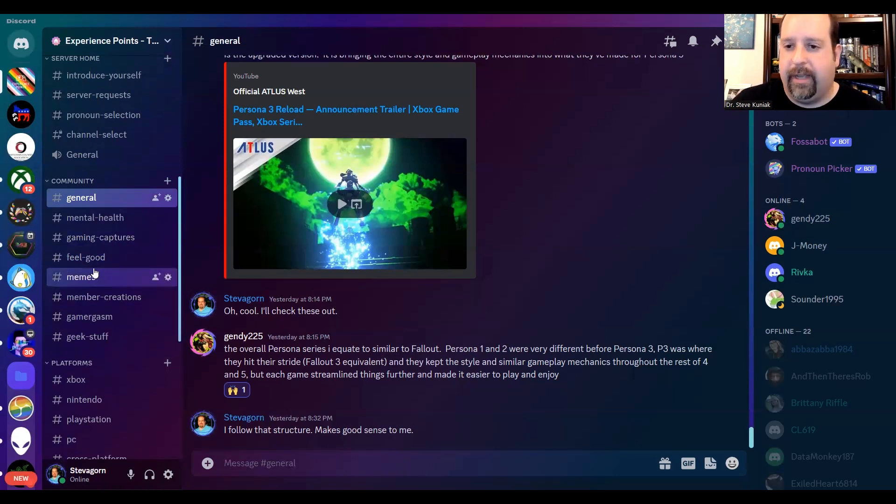
mouse_move(103, 257)
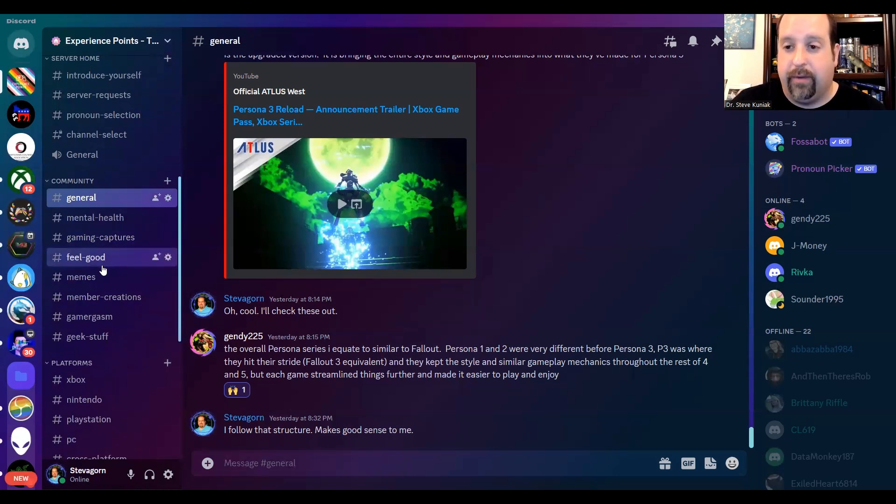
scroll(down, 3)
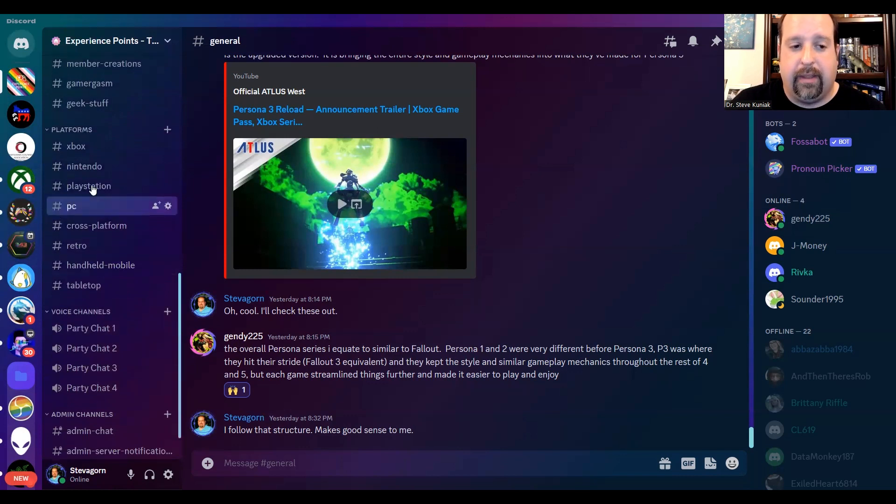
mouse_move(108, 219)
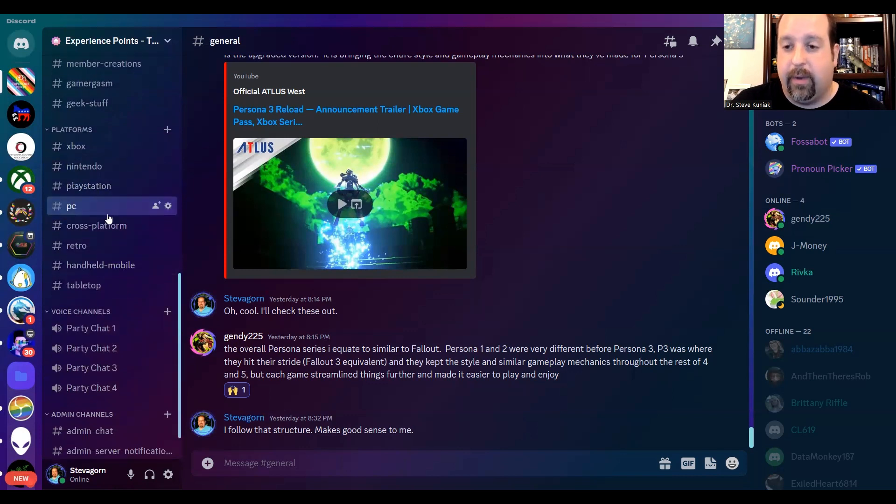
mouse_move(76, 146)
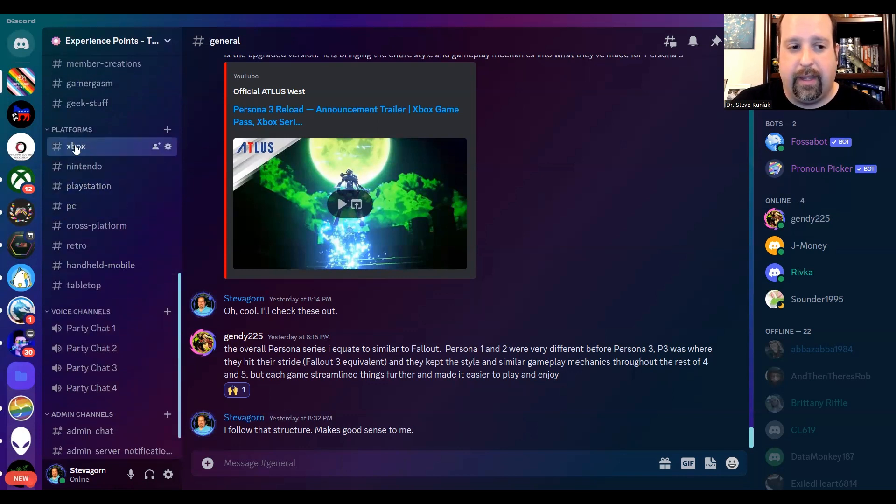
mouse_move(91, 328)
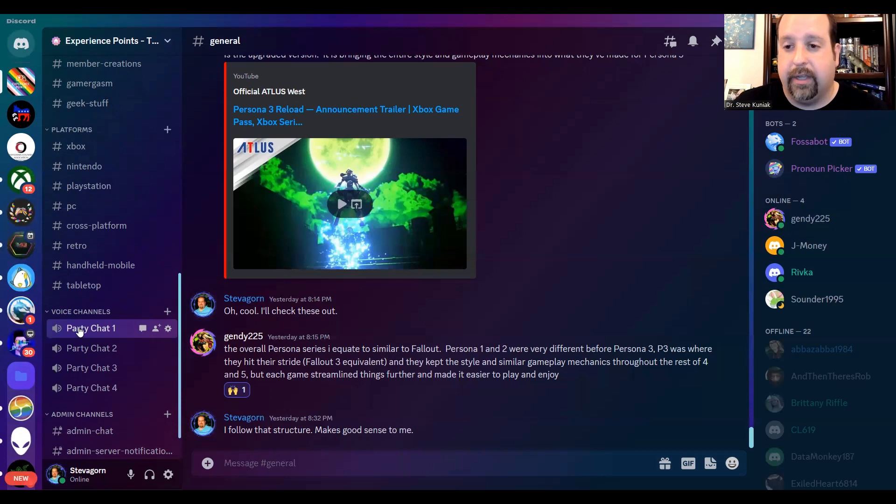
scroll(up, 3)
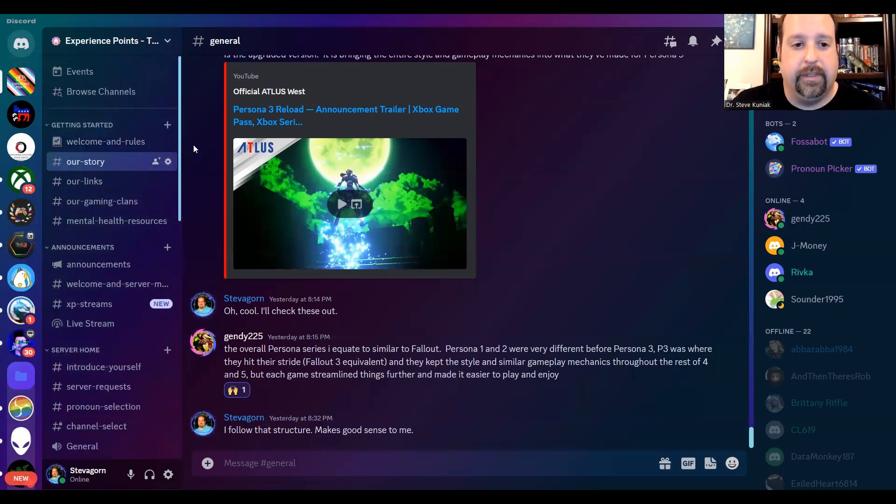
mouse_move(479, 179)
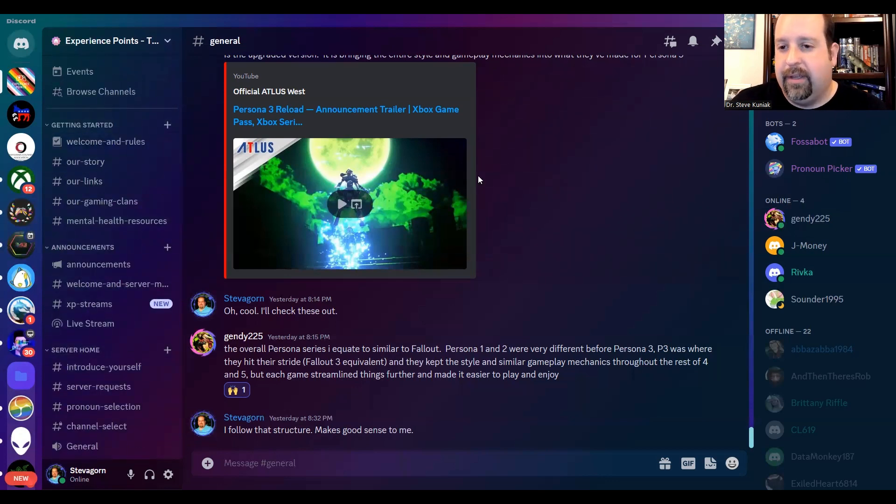
mouse_move(698, 104)
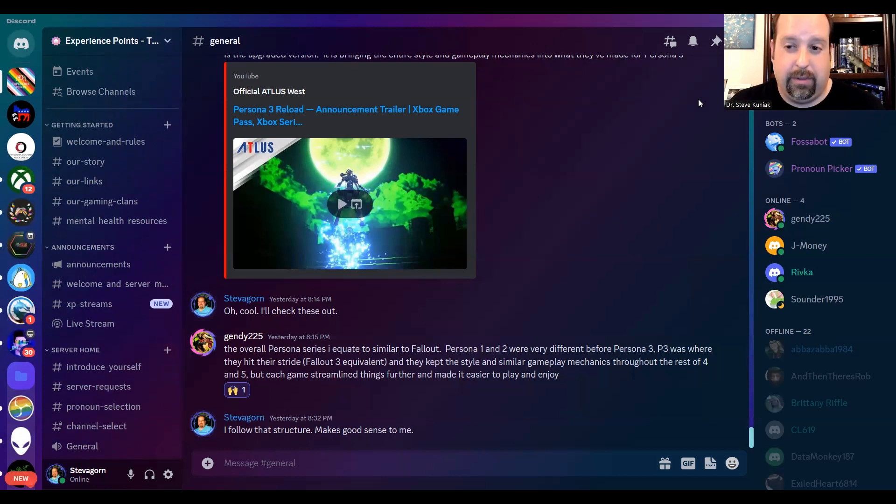
mouse_move(644, 111)
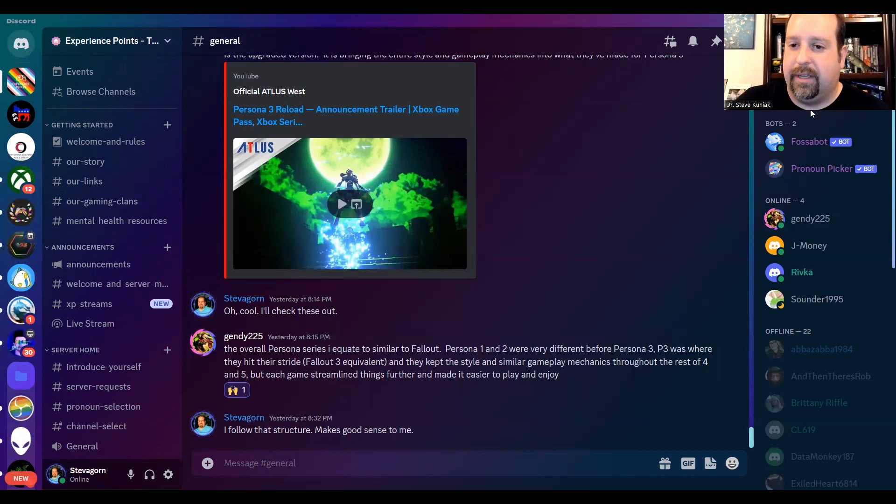
mouse_move(821, 181)
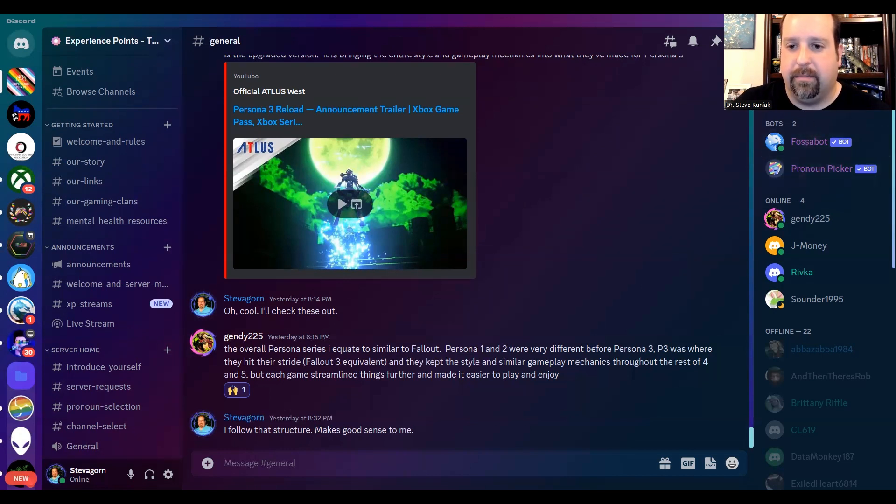
mouse_move(817, 168)
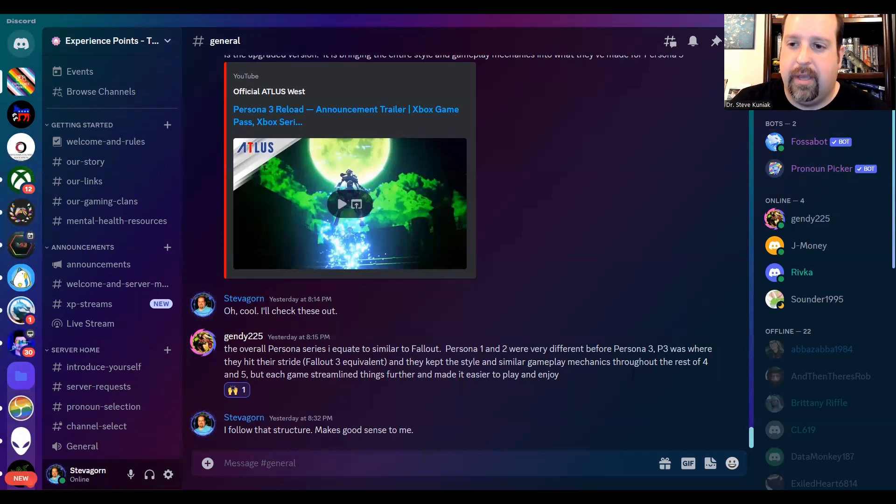
mouse_move(800, 142)
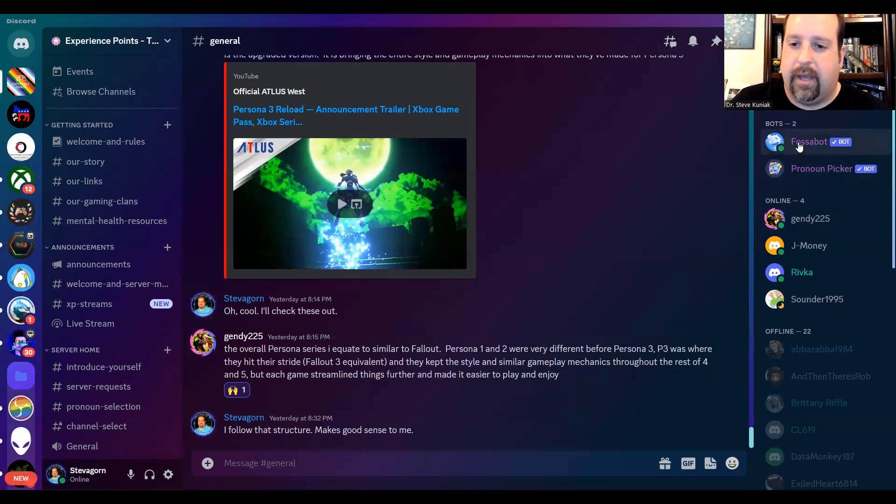
mouse_move(831, 218)
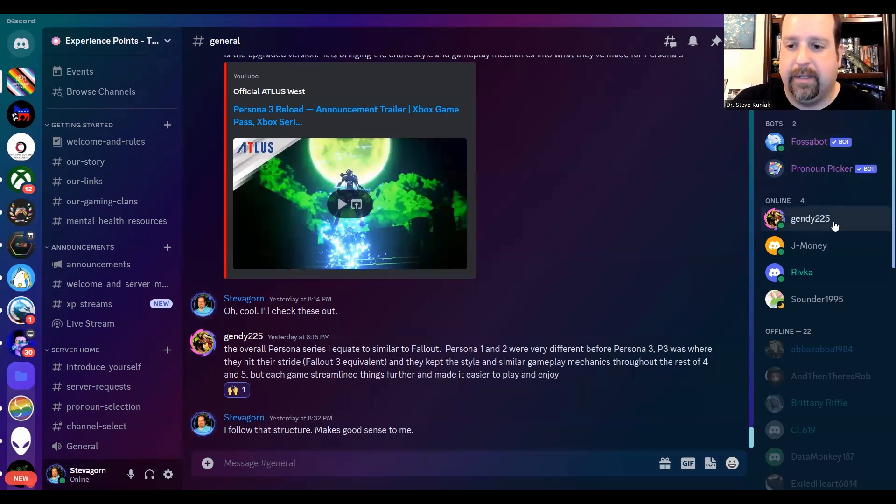
mouse_move(816, 237)
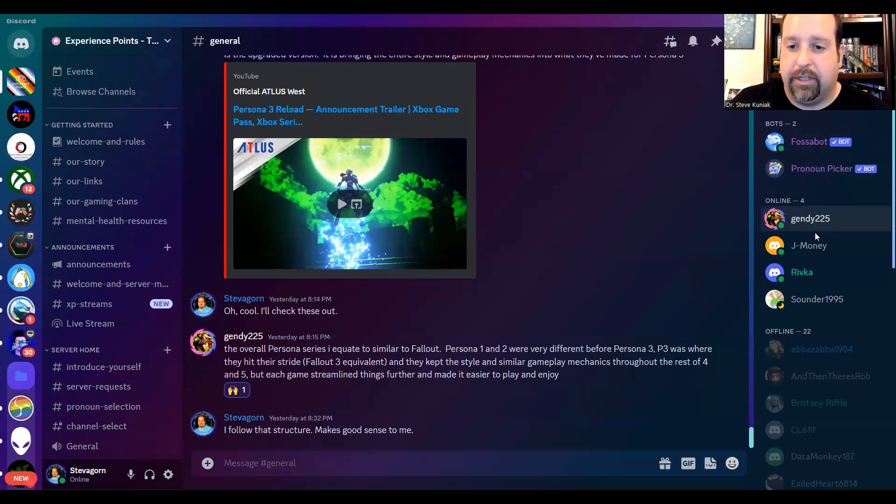
scroll(down, 3)
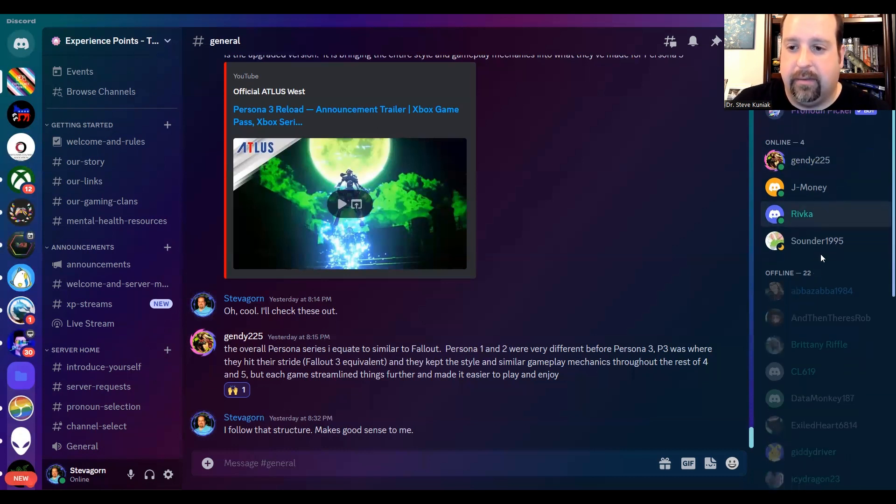
mouse_move(801, 218)
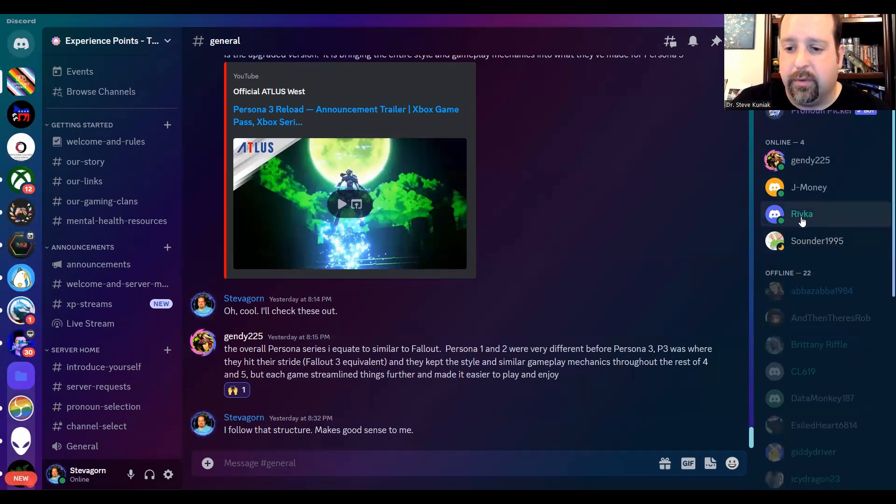
scroll(down, 3)
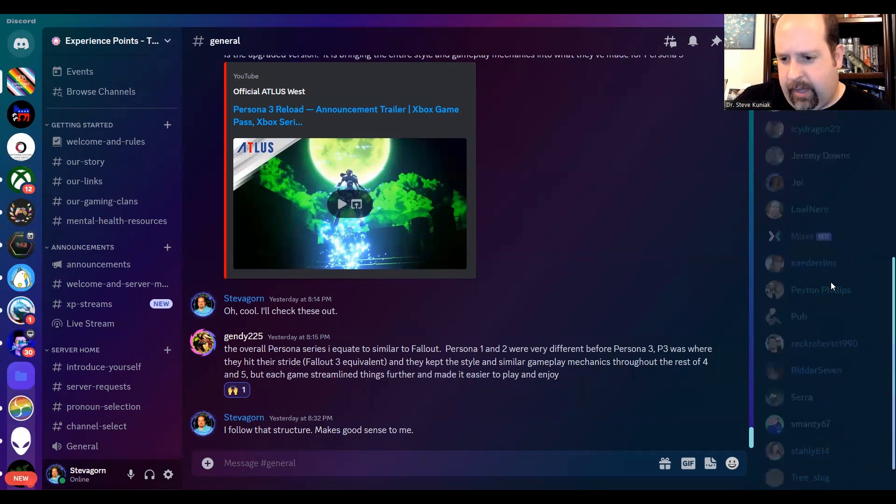
scroll(down, 3)
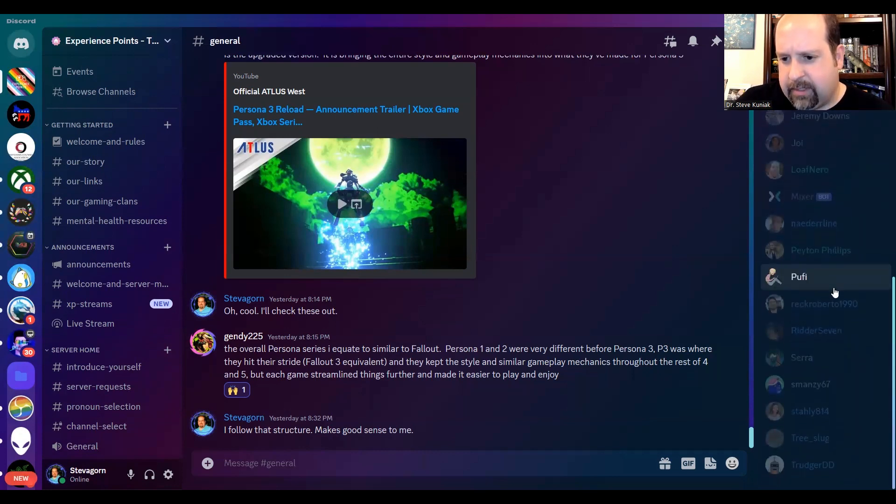
scroll(up, 3)
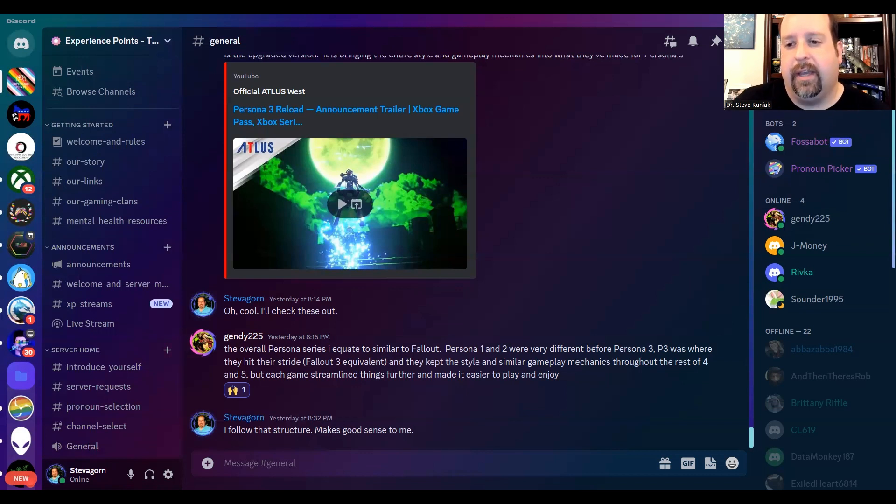
mouse_move(674, 175)
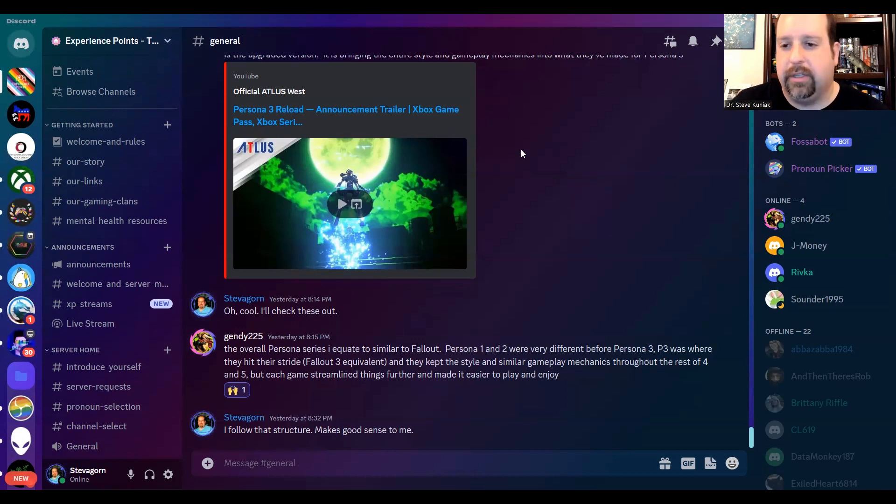
mouse_move(190, 113)
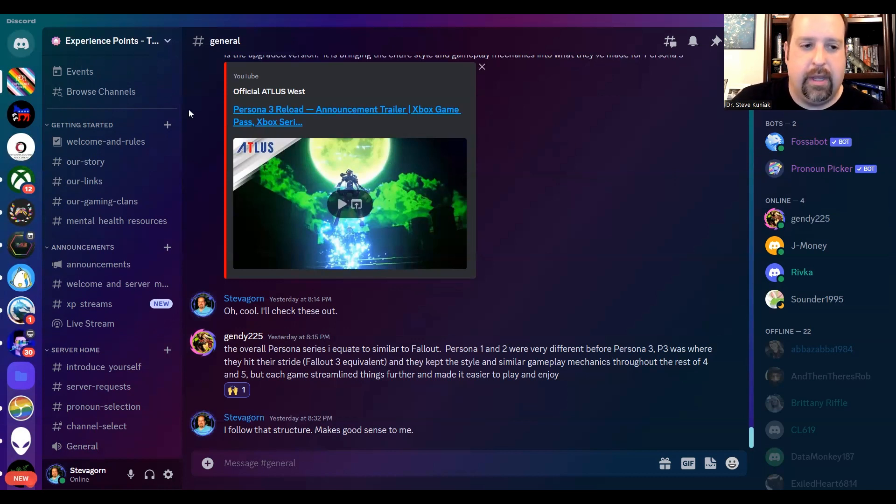
mouse_move(409, 166)
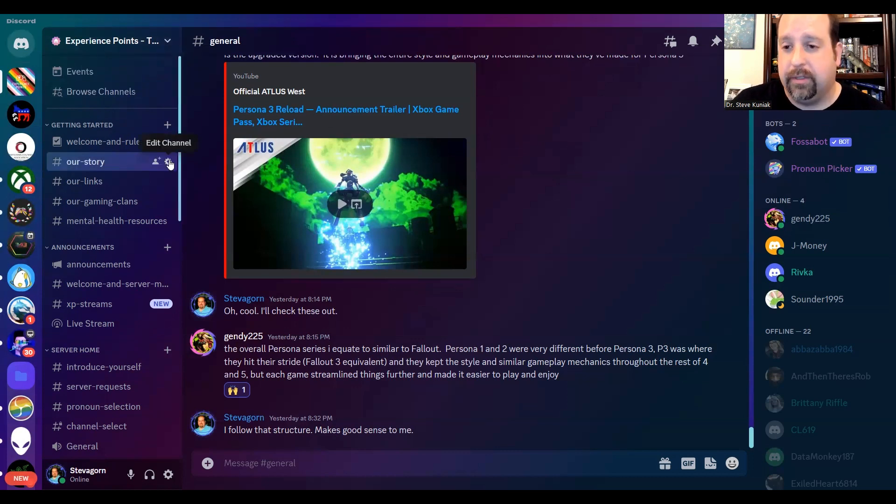
mouse_move(511, 149)
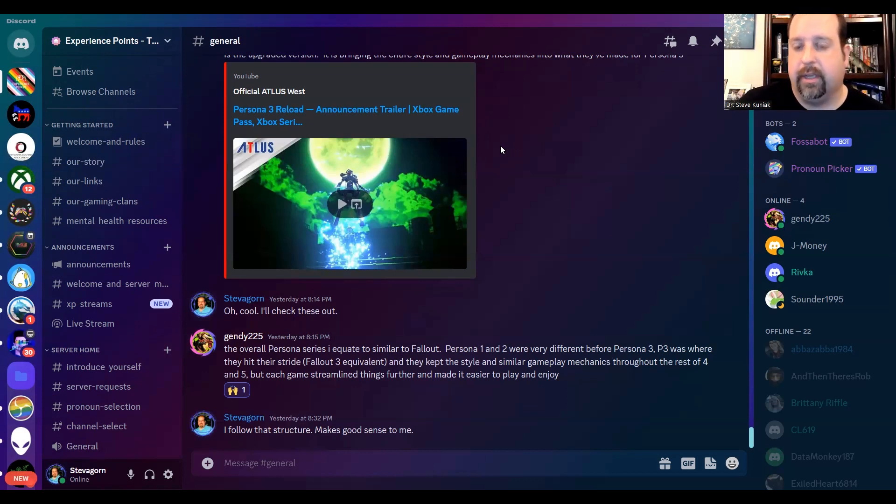
mouse_move(269, 143)
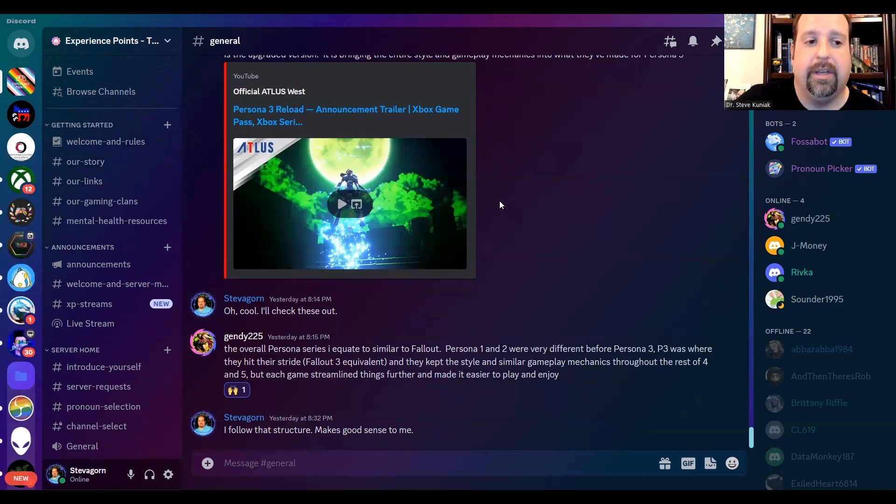
mouse_move(531, 208)
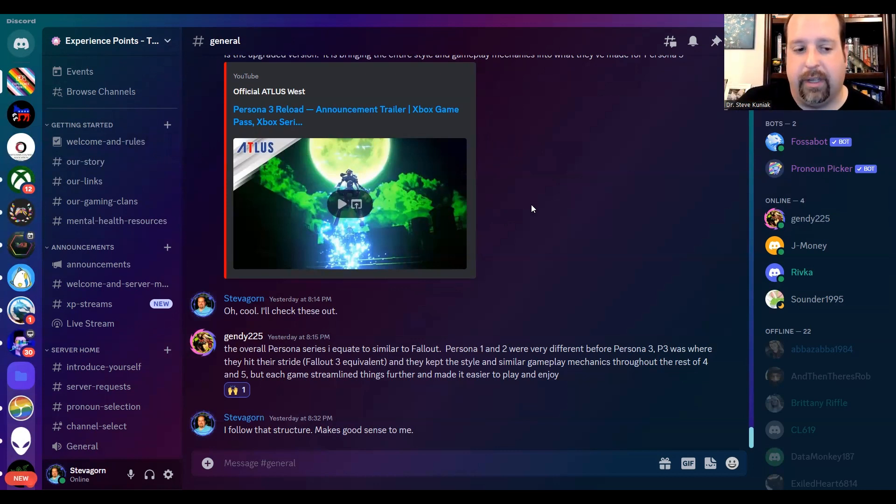
mouse_move(21, 214)
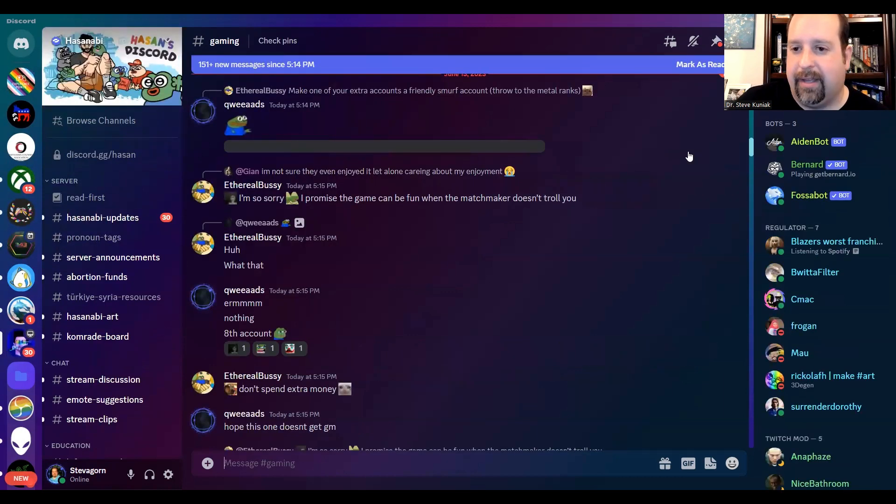
Step: Scroll the Hasanabi member list past bots, regulators, Twitch mods and Nitro boosters
scroll(down, 3)
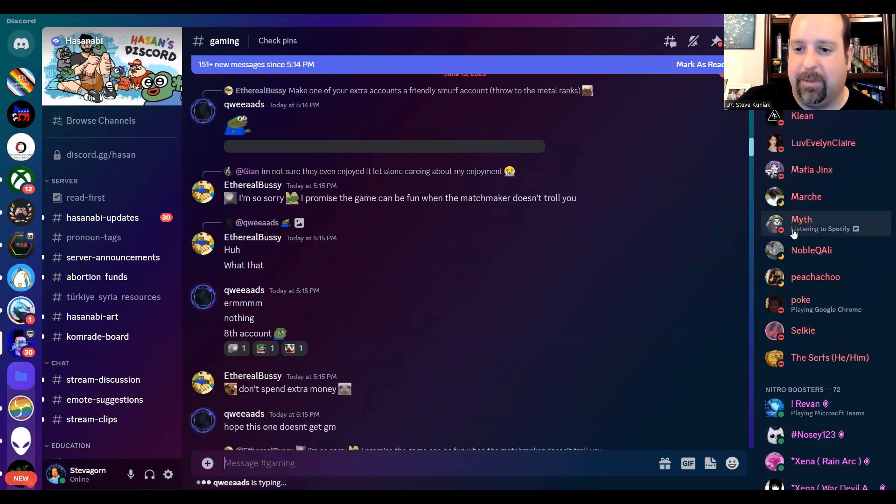
scroll(down, 3)
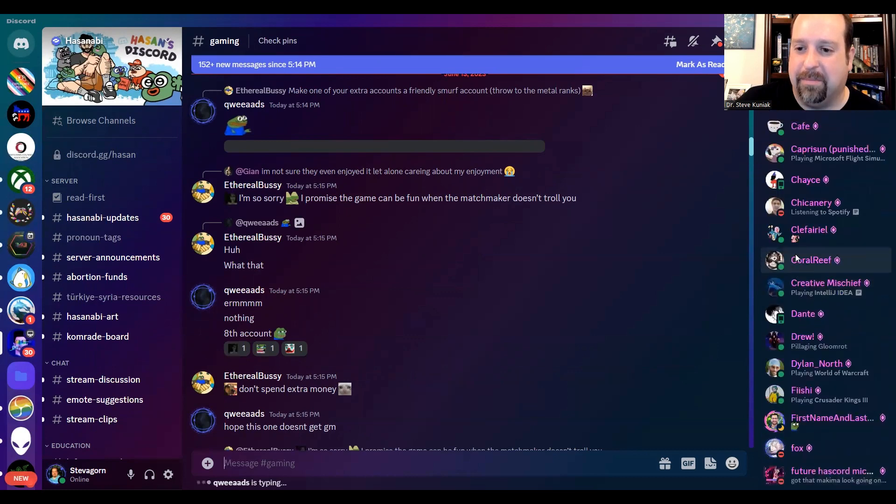
scroll(down, 3)
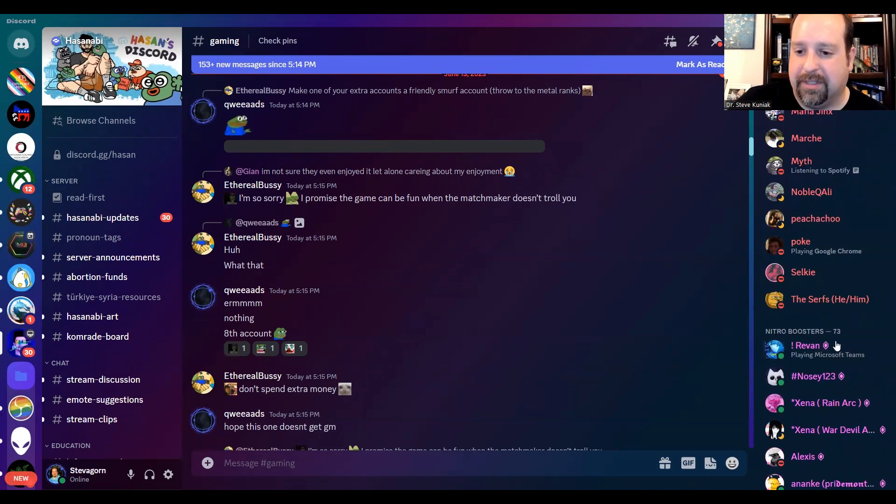
scroll(down, 3)
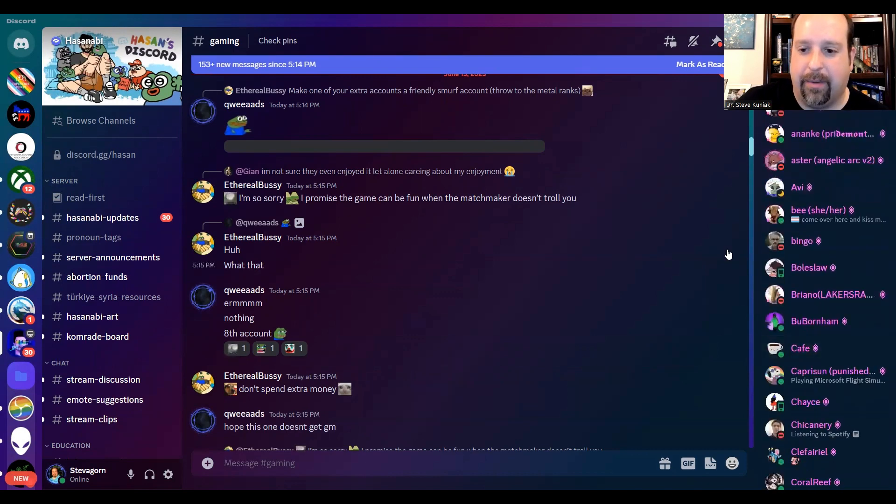
scroll(down, 3)
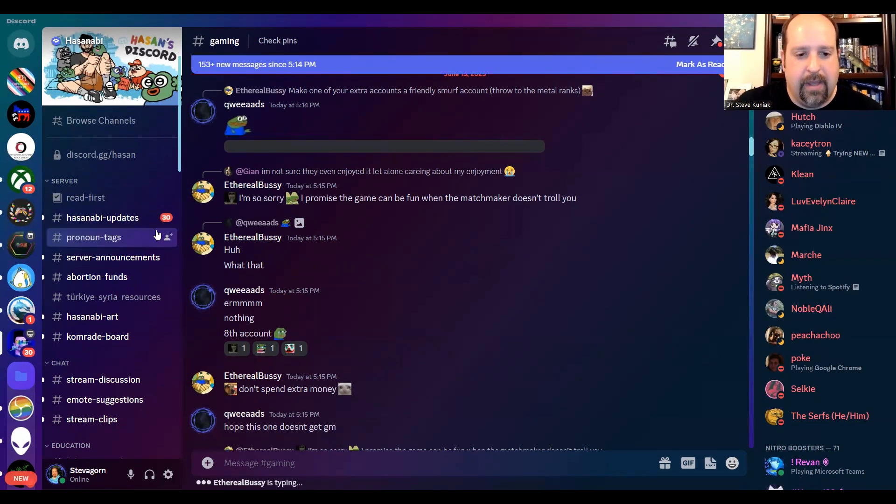
Step: Scroll the #gaming history back to messages from May 24, 2023
scroll(down, 3)
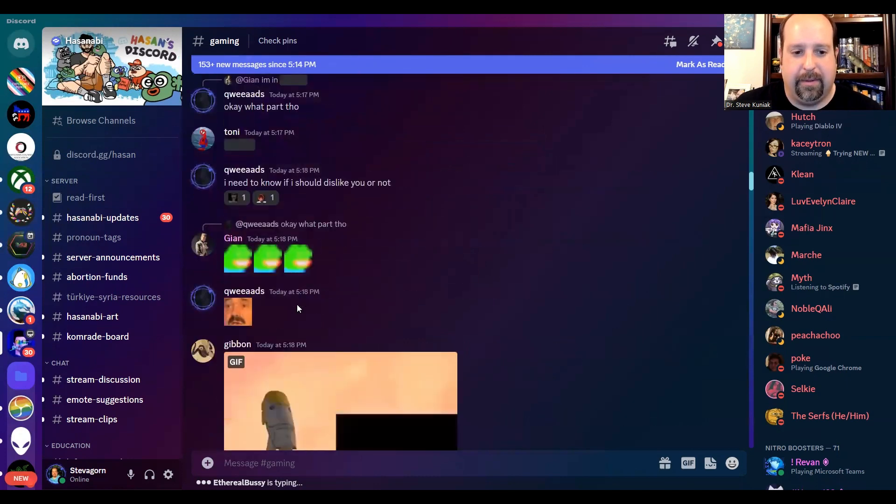
scroll(down, 3)
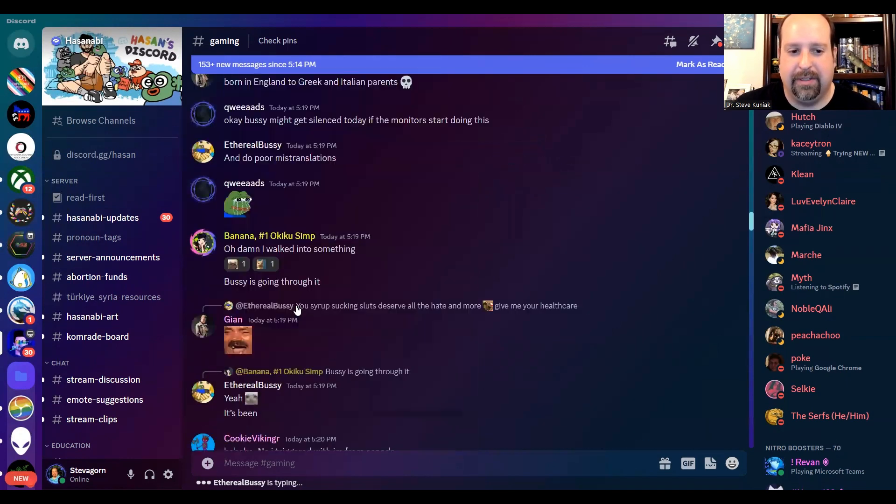
scroll(down, 3)
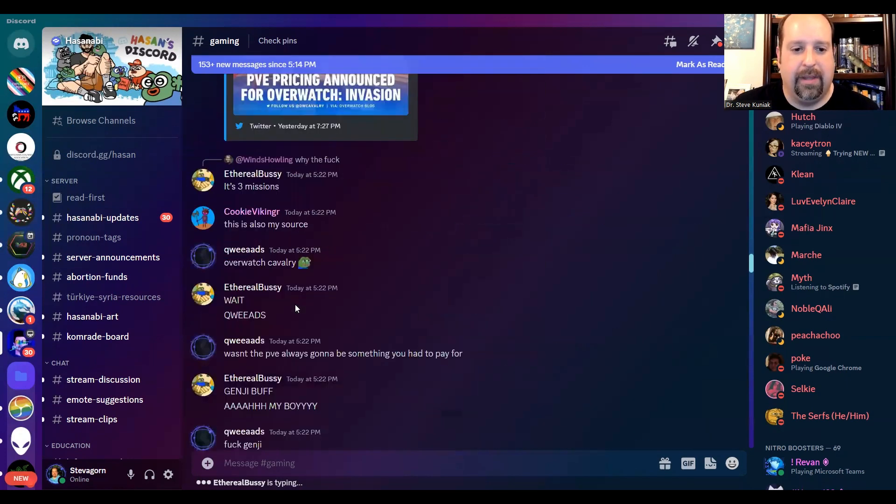
scroll(down, 3)
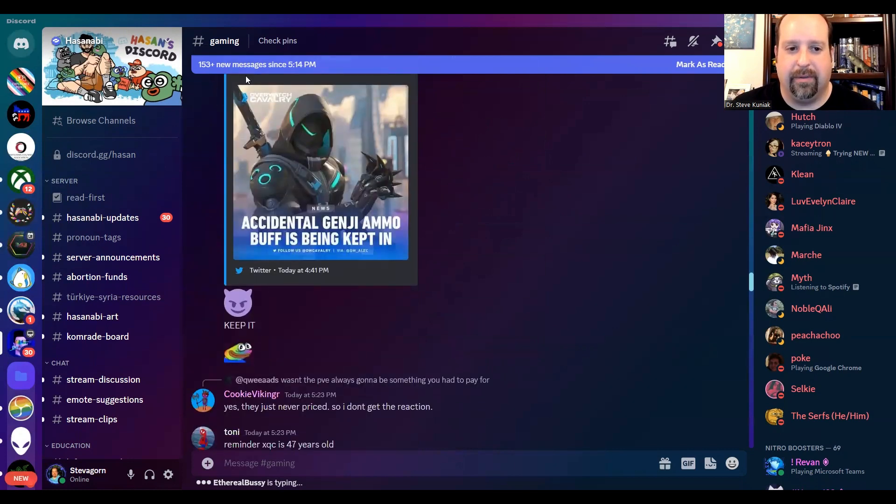
mouse_move(331, 73)
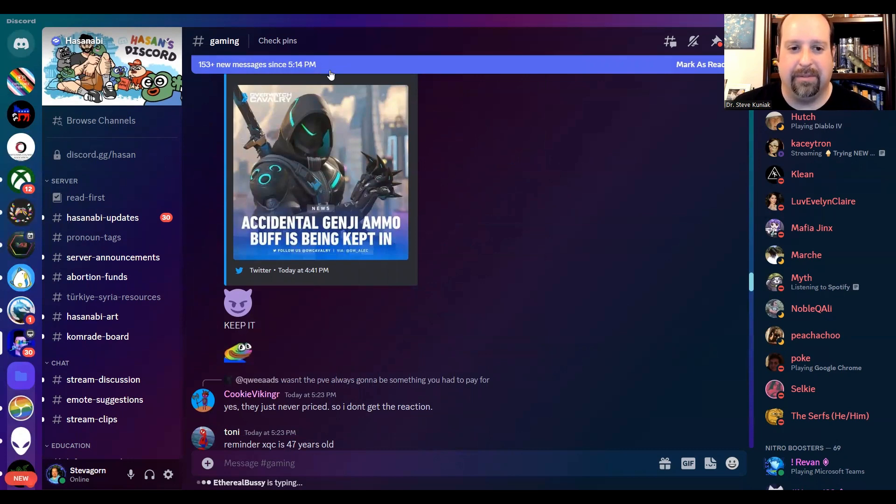
scroll(up, 3)
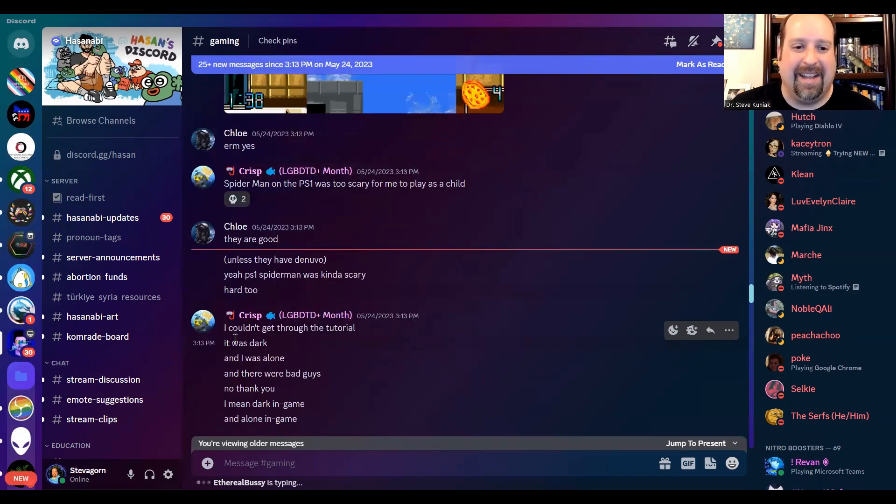
scroll(down, 3)
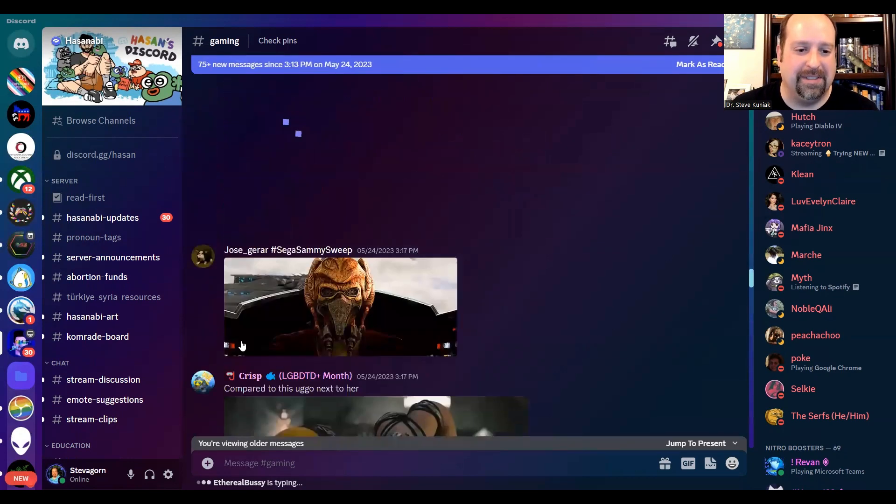
scroll(down, 3)
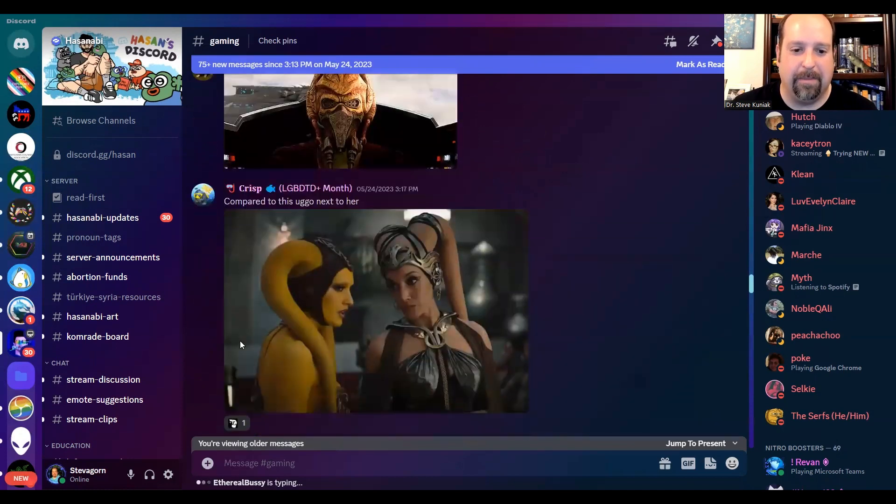
scroll(down, 3)
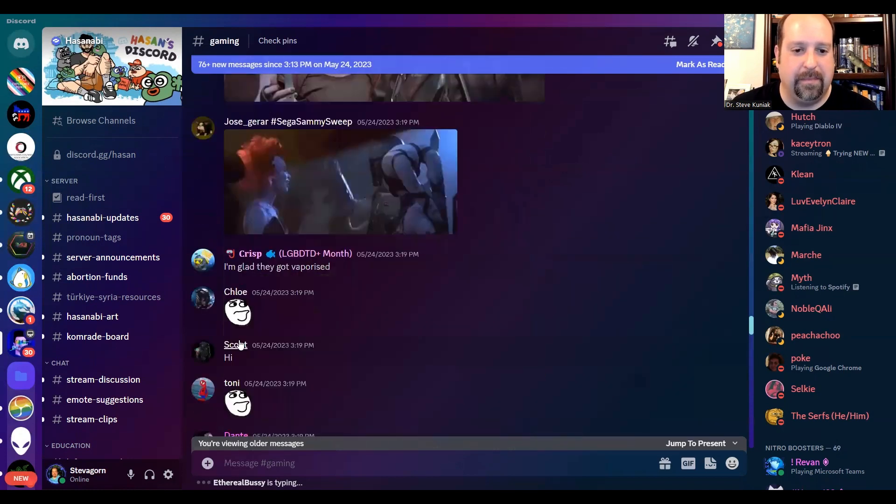
scroll(down, 3)
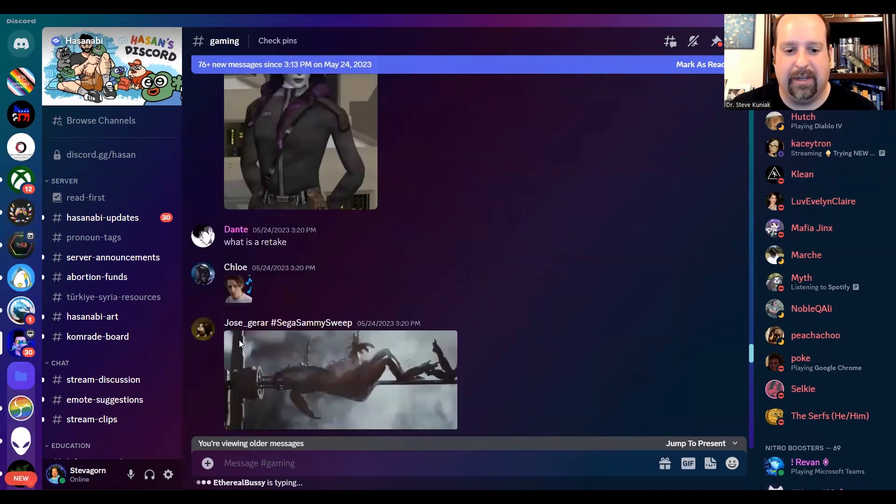